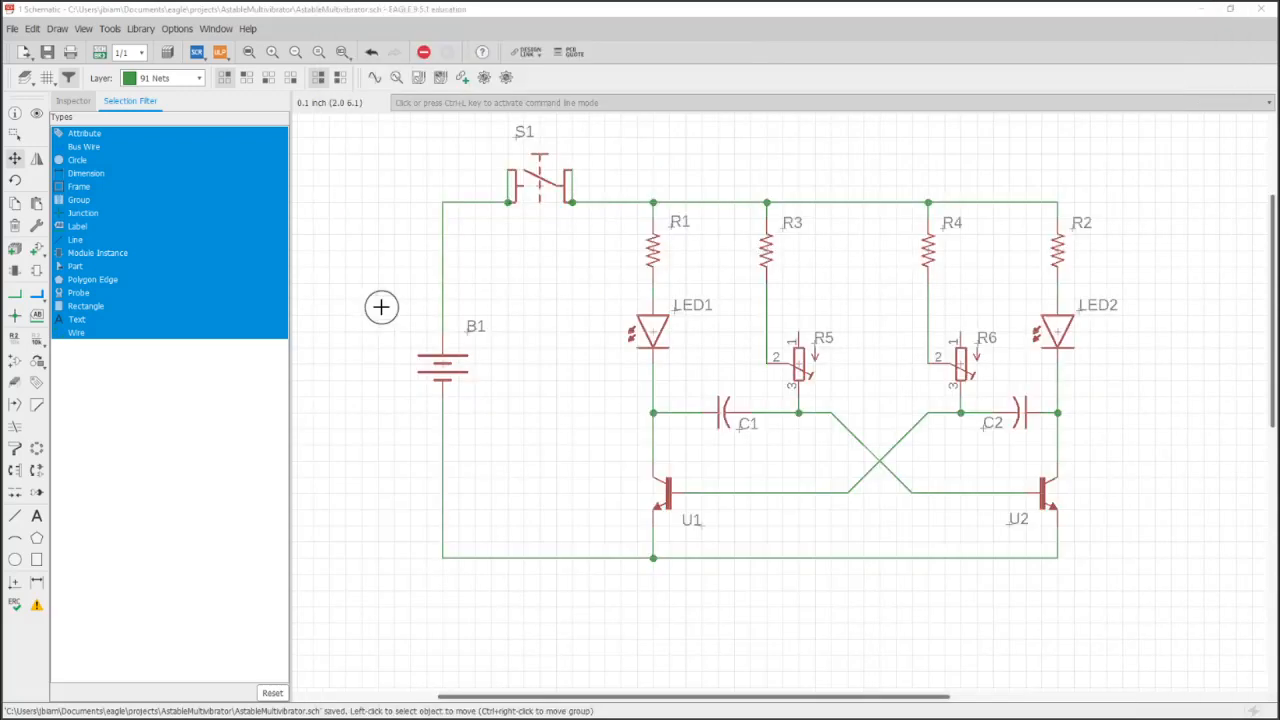
mouse_move(412, 298)
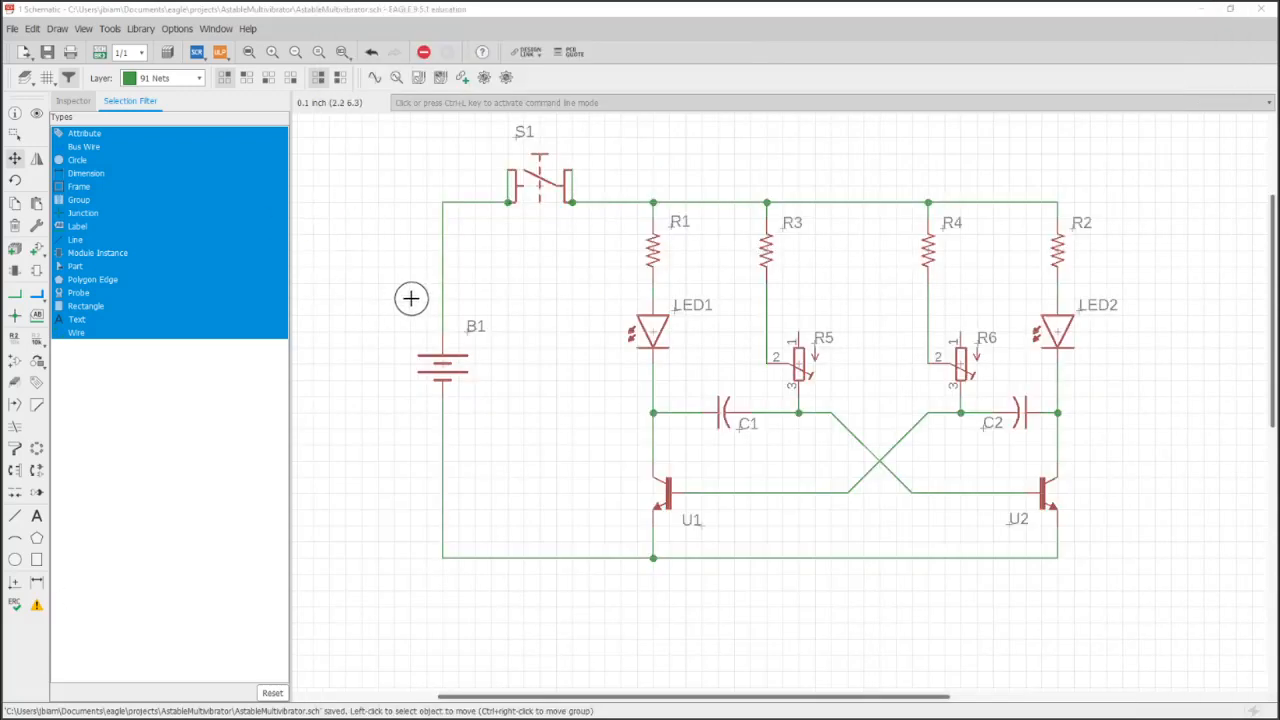
- Assign battery B1 the value 3V and place the label beside it
left_click(36, 338)
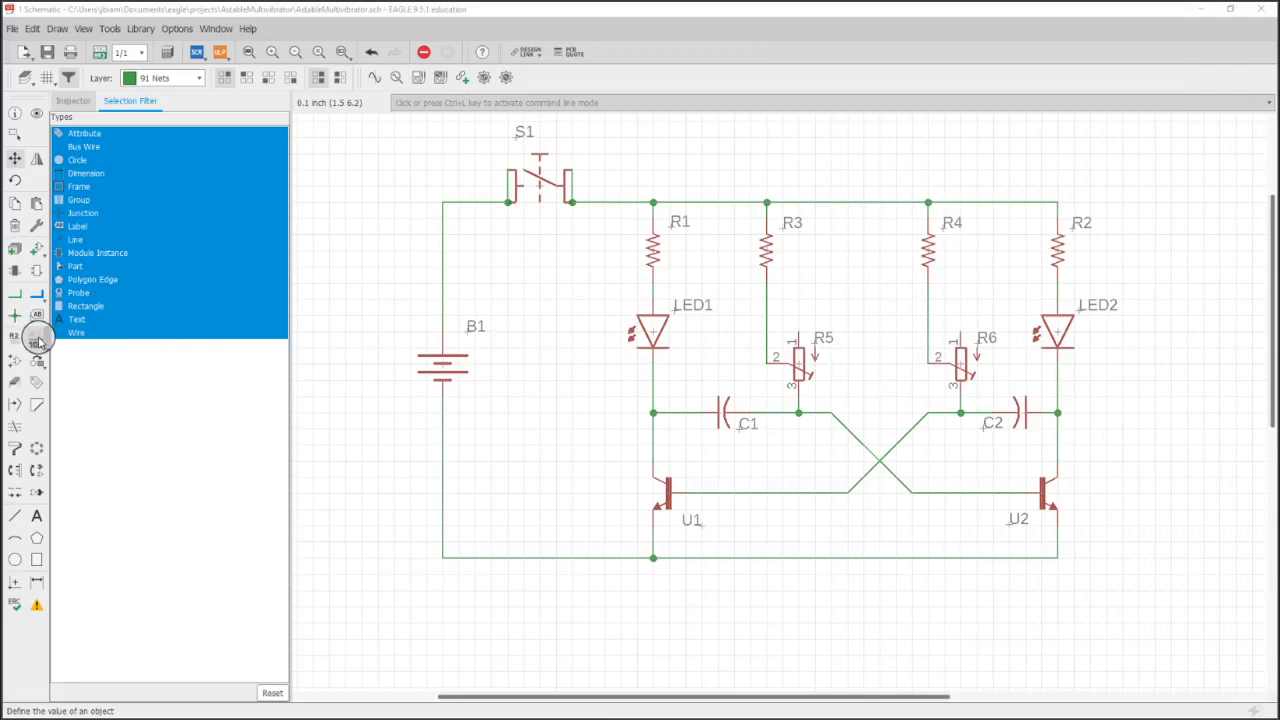
left_click(36, 340)
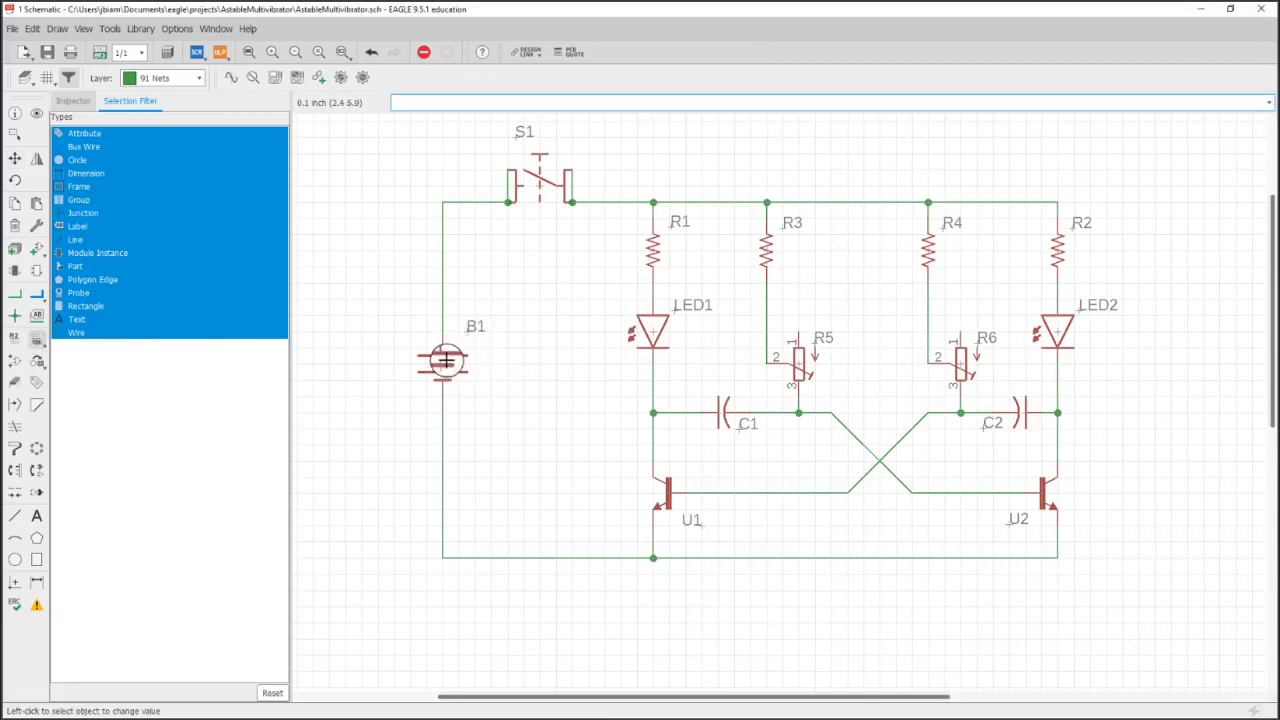
left_click(444, 362)
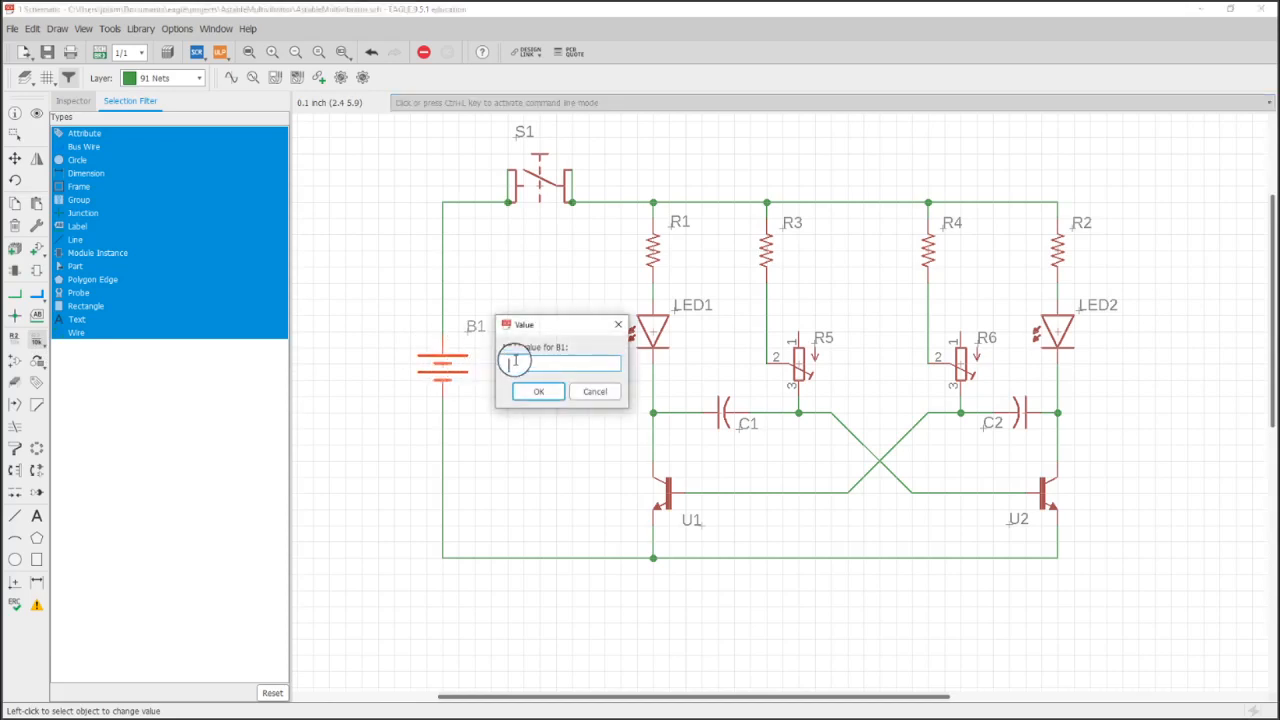
type("3V")
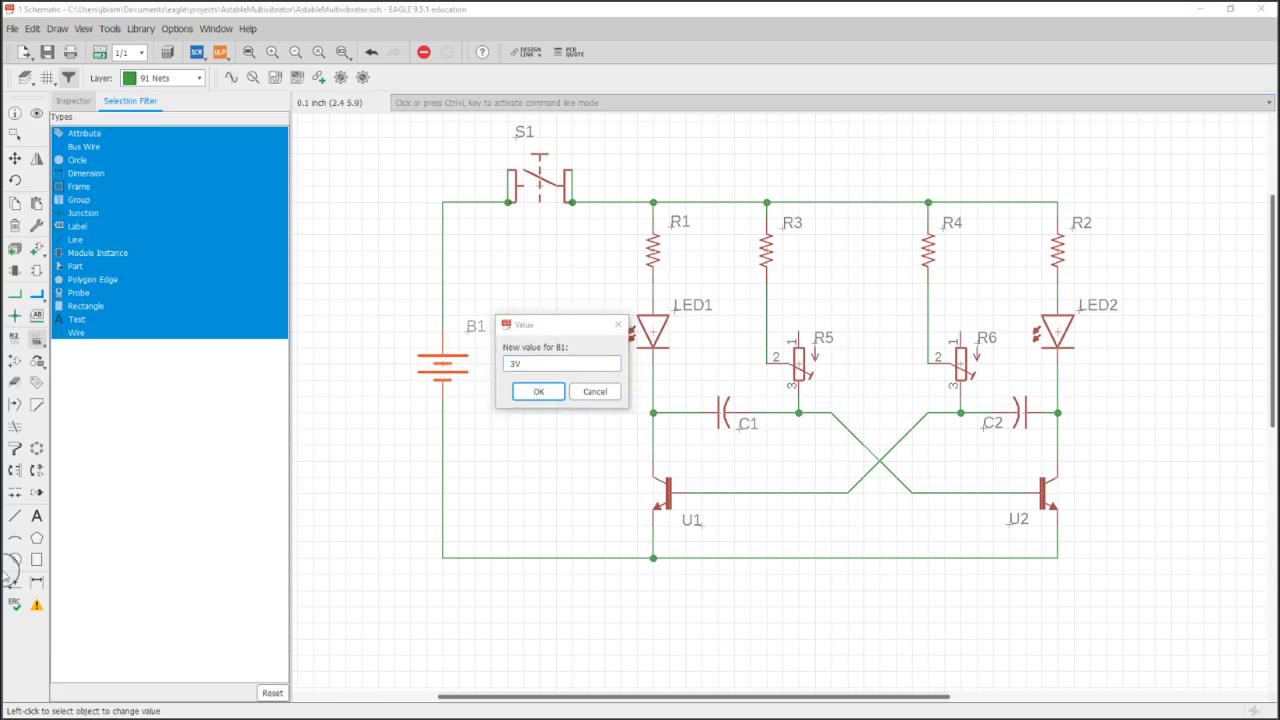
left_click(538, 390)
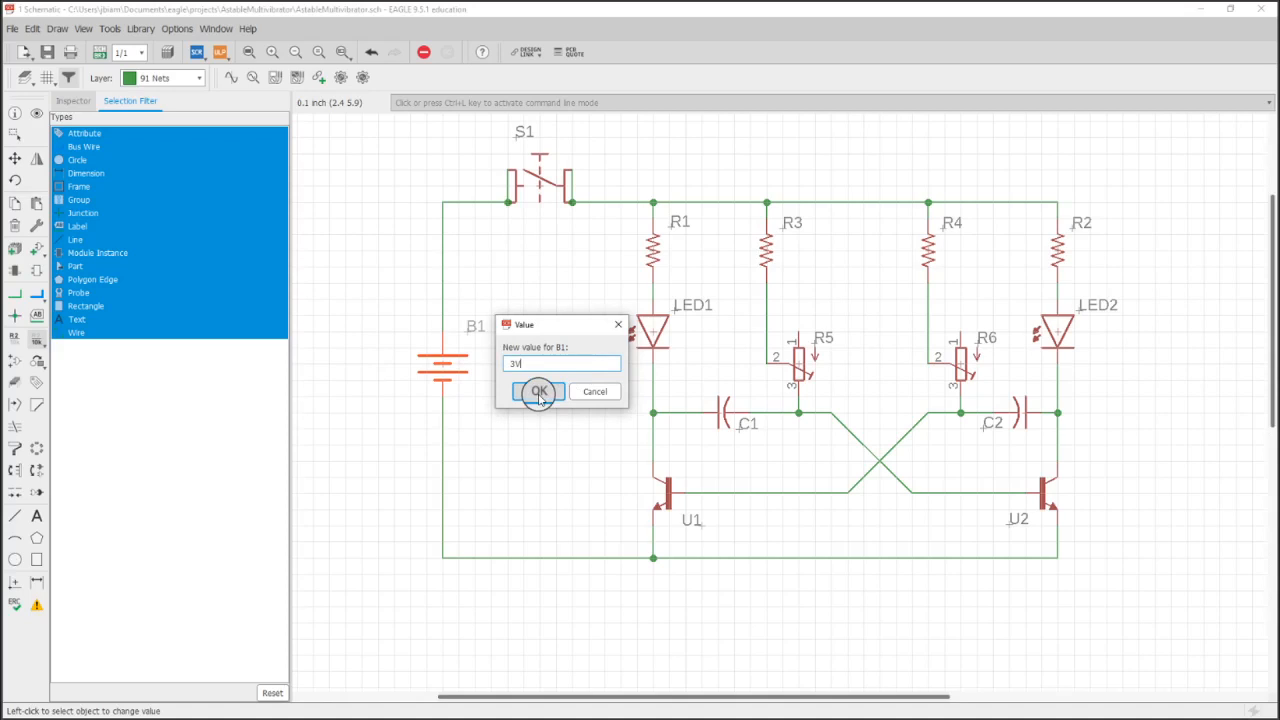
left_click(538, 390)
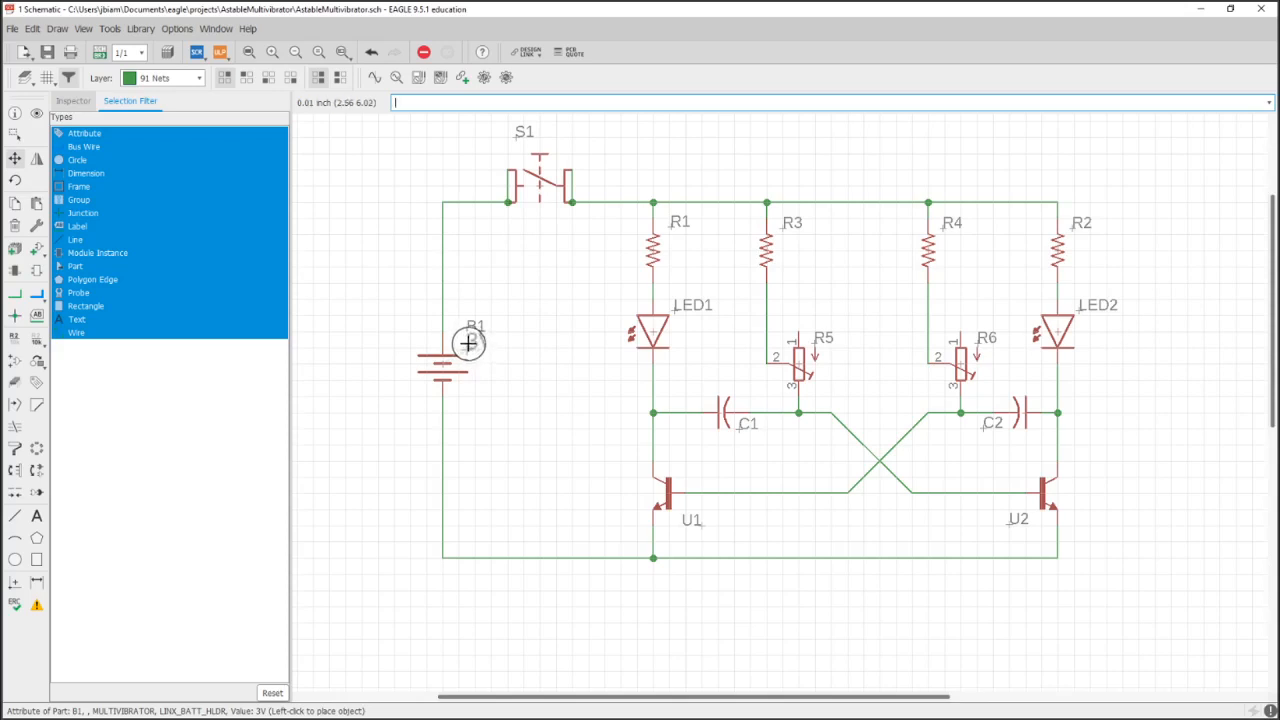
left_click(470, 344)
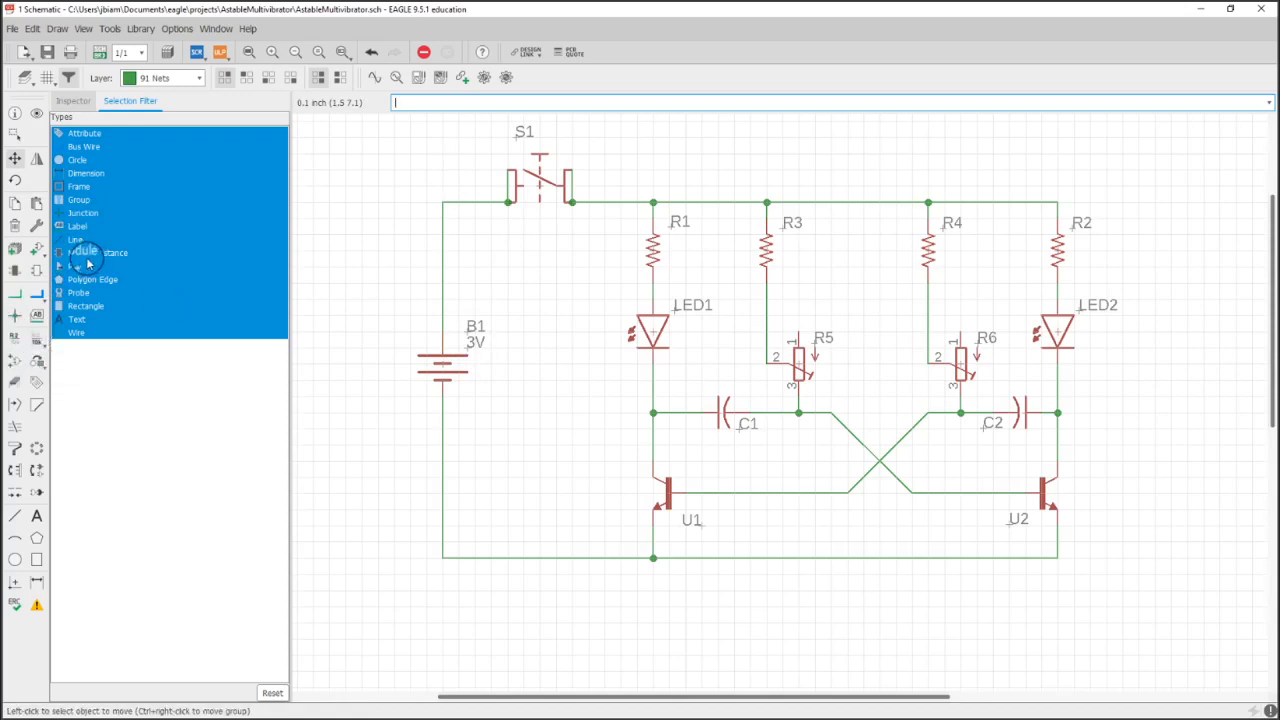
- Rename the net between the battery and the switch to 3V
left_click(14, 136)
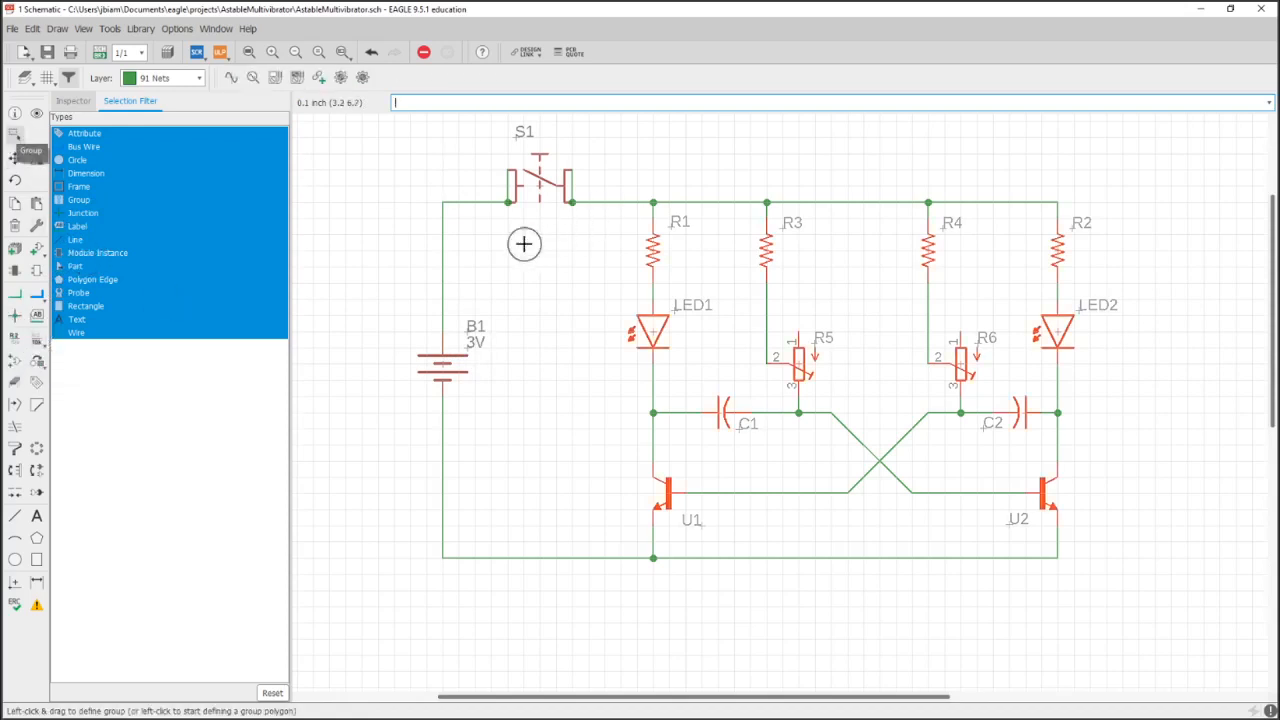
mouse_move(460, 230)
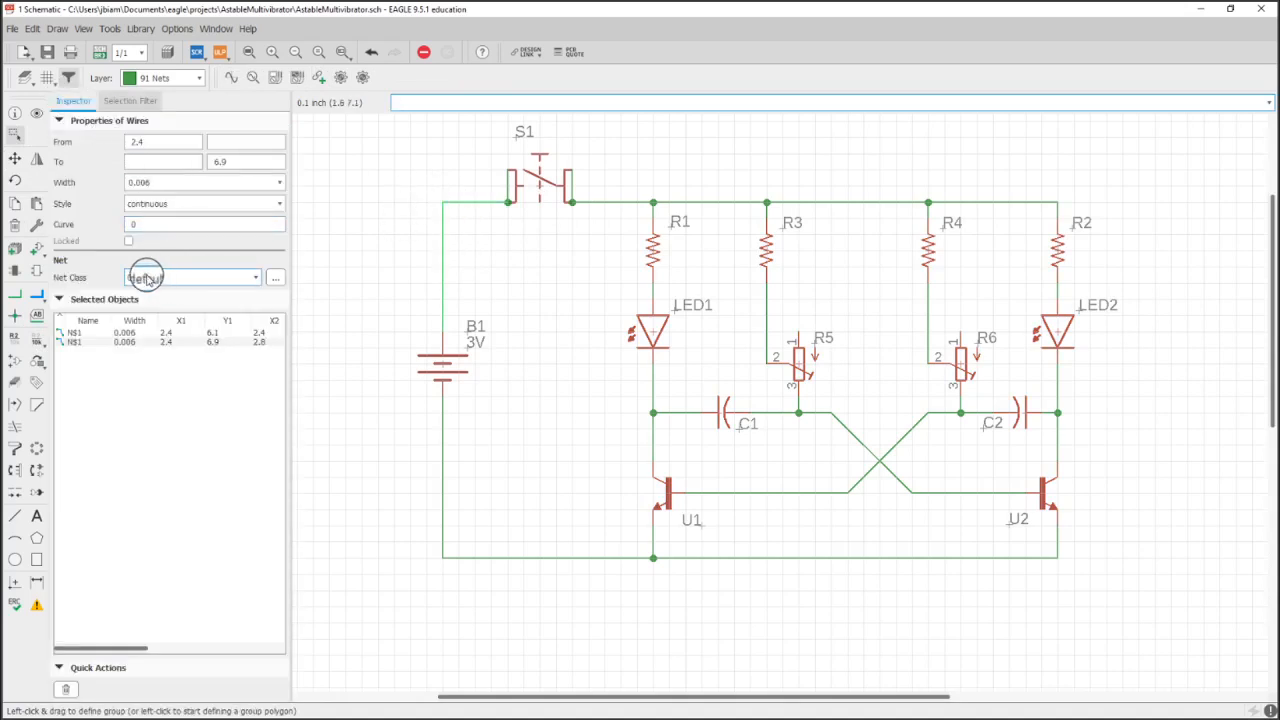
left_click(190, 276)
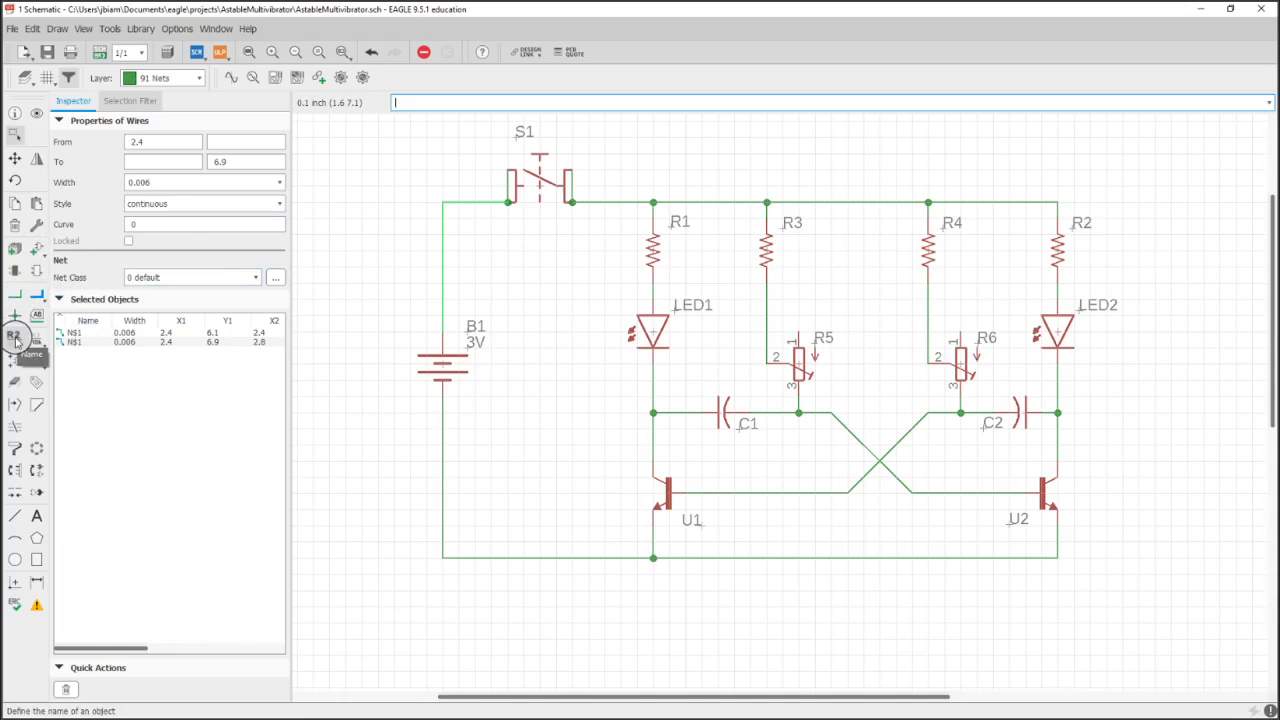
left_click(444, 240)
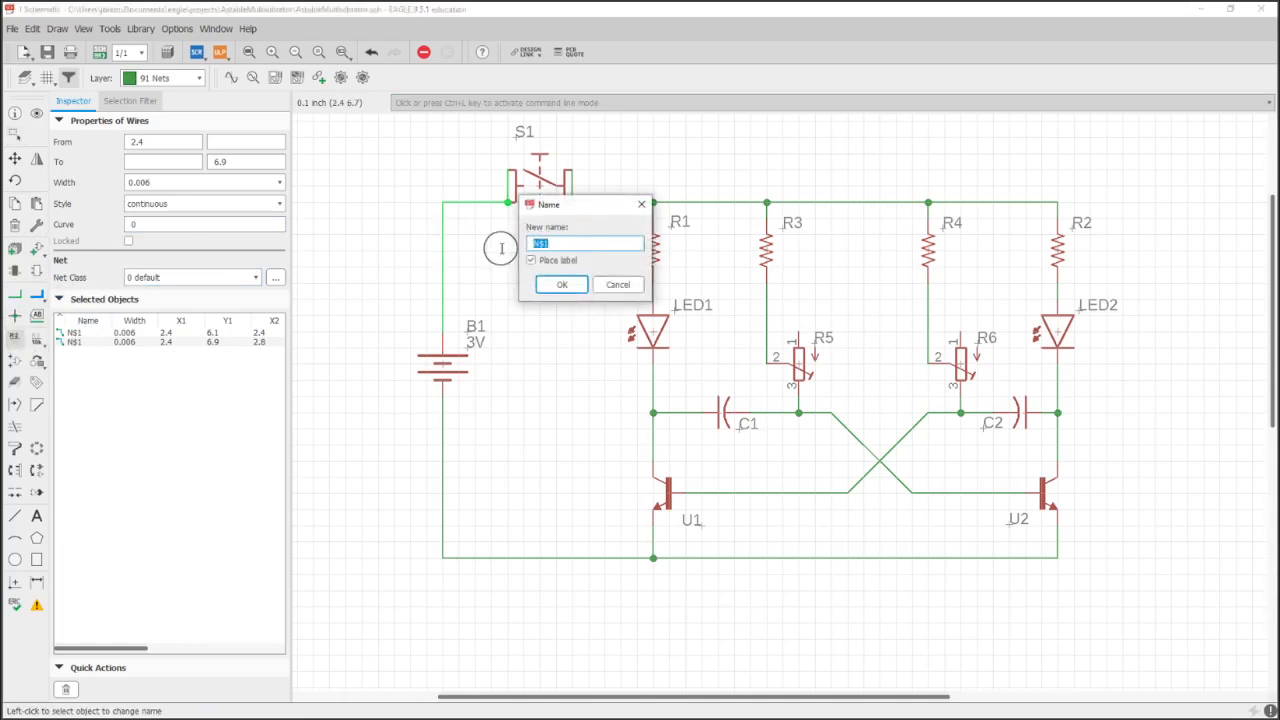
type("3")
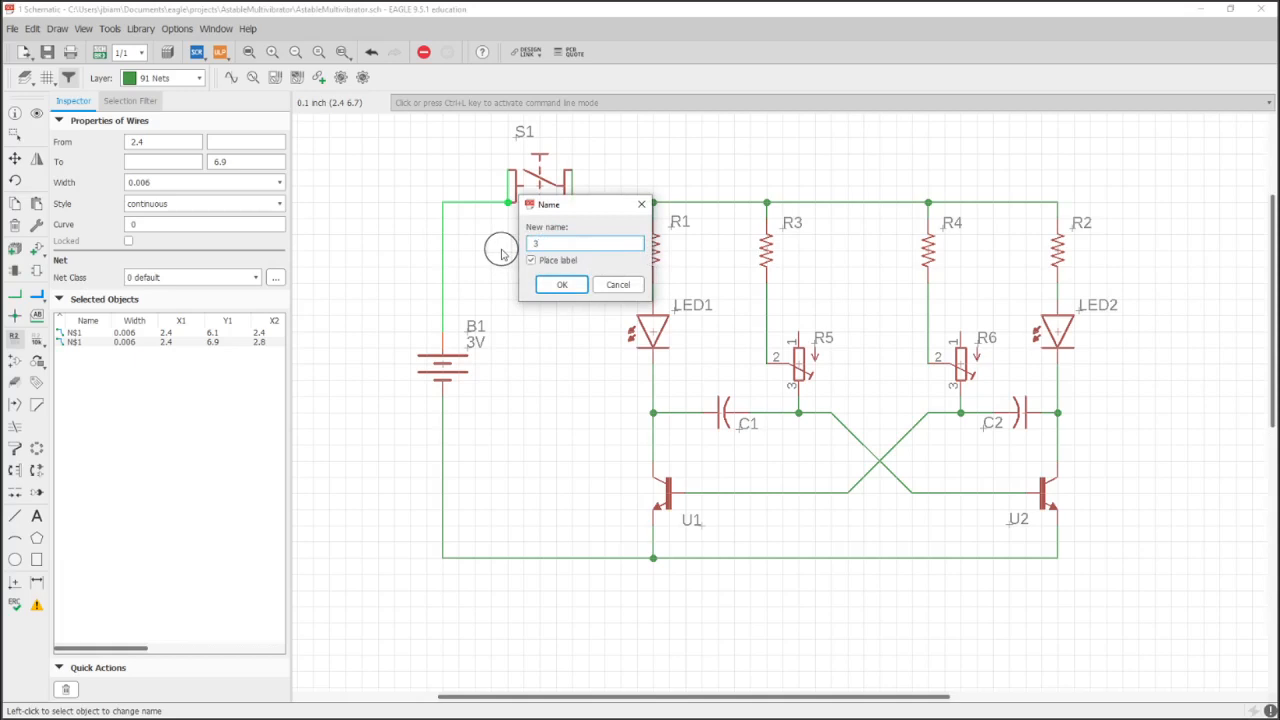
type("VB")
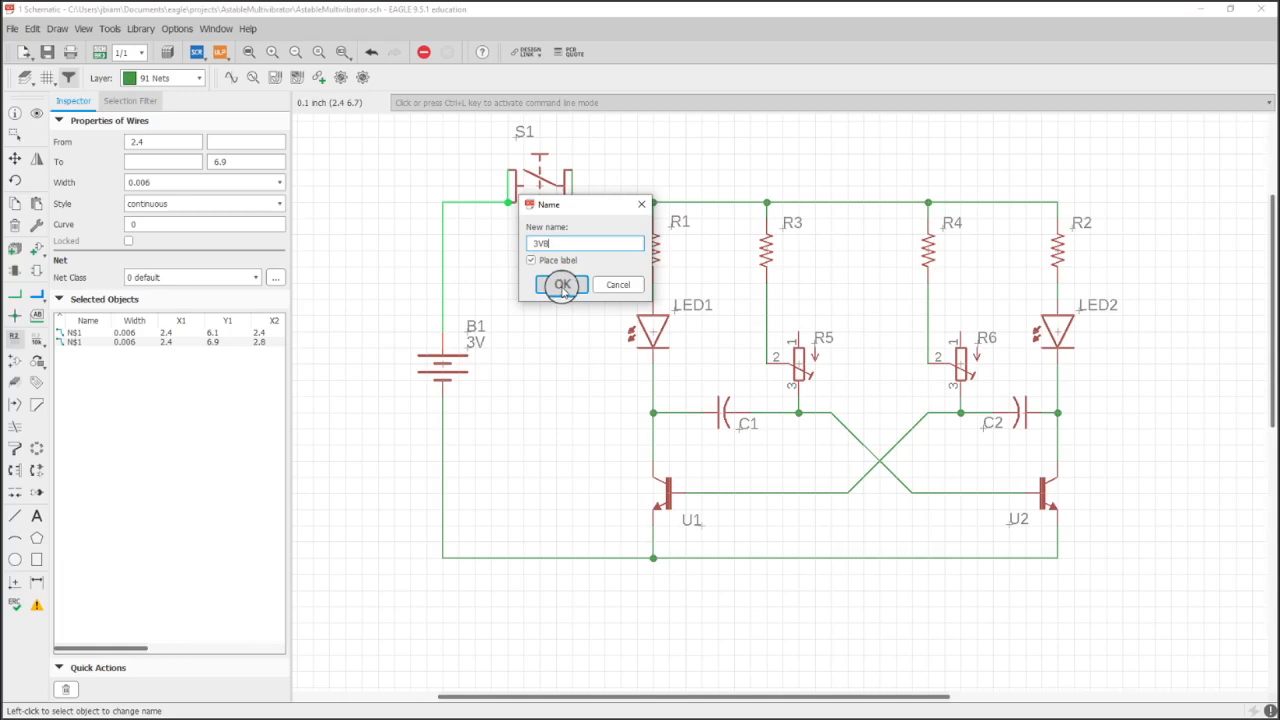
left_click(562, 284)
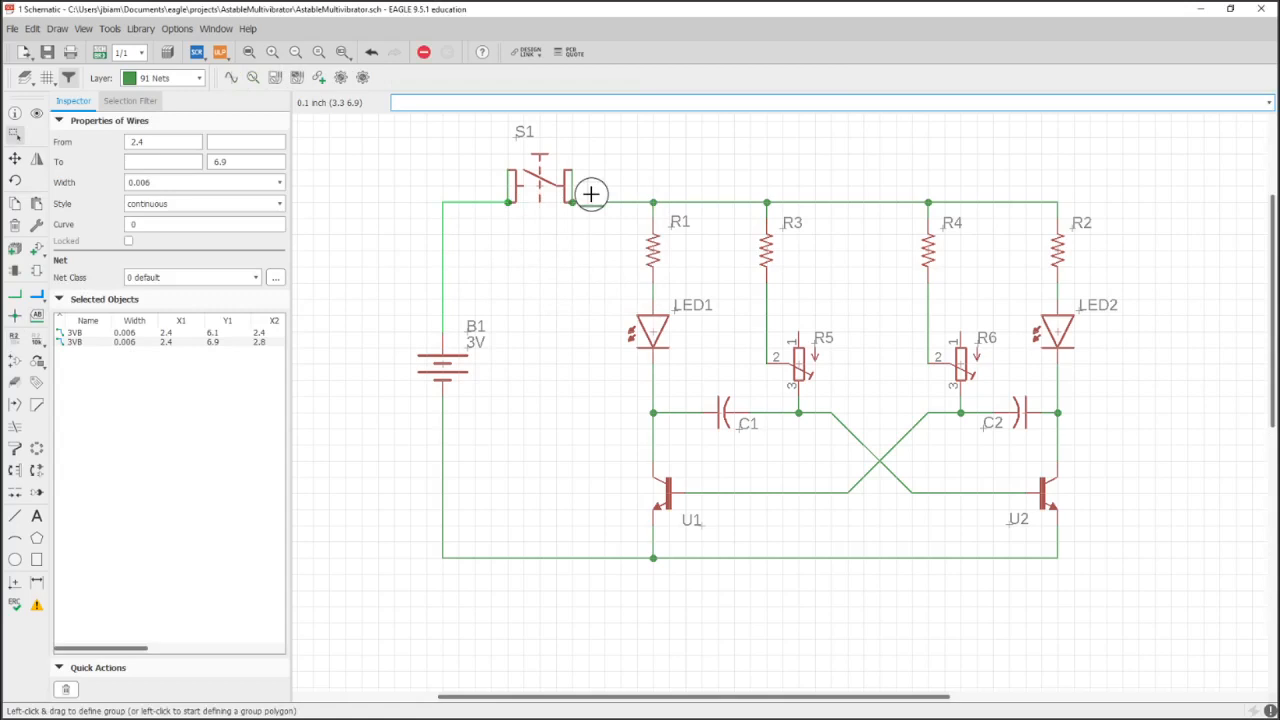
- Rename the net on the right side of switch S1 to 3VS
left_click(596, 204)
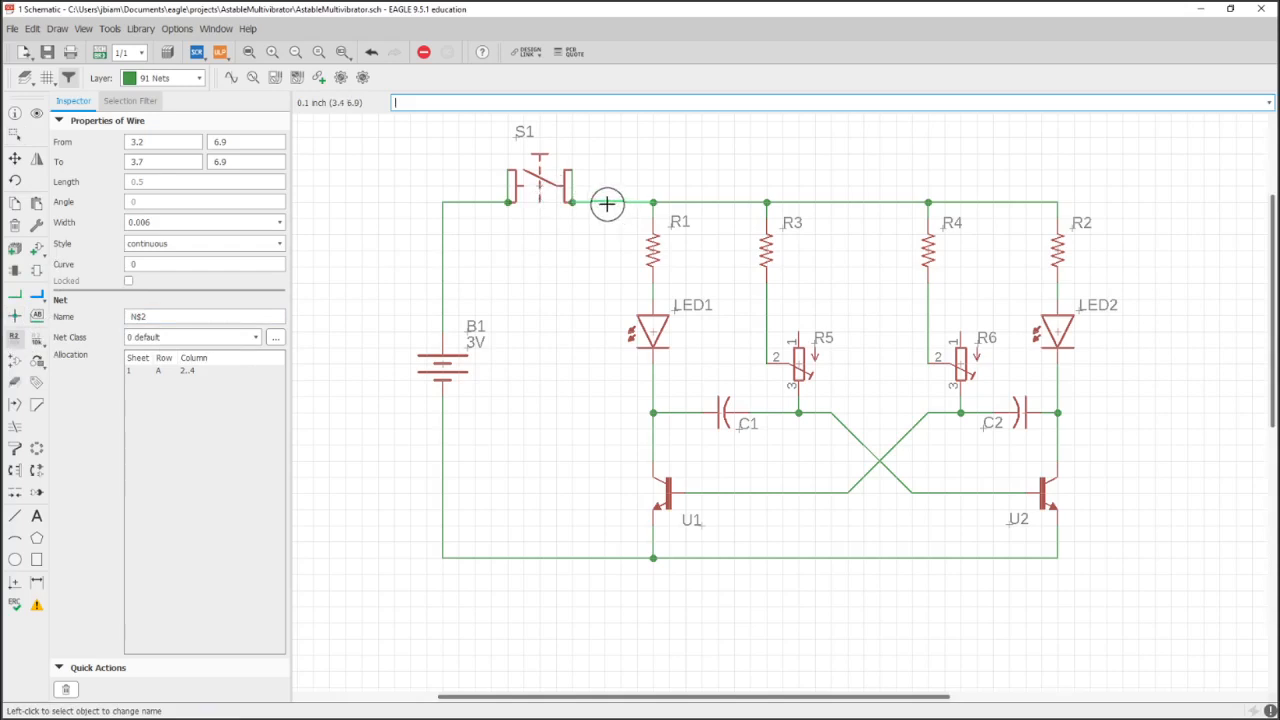
left_click(572, 204)
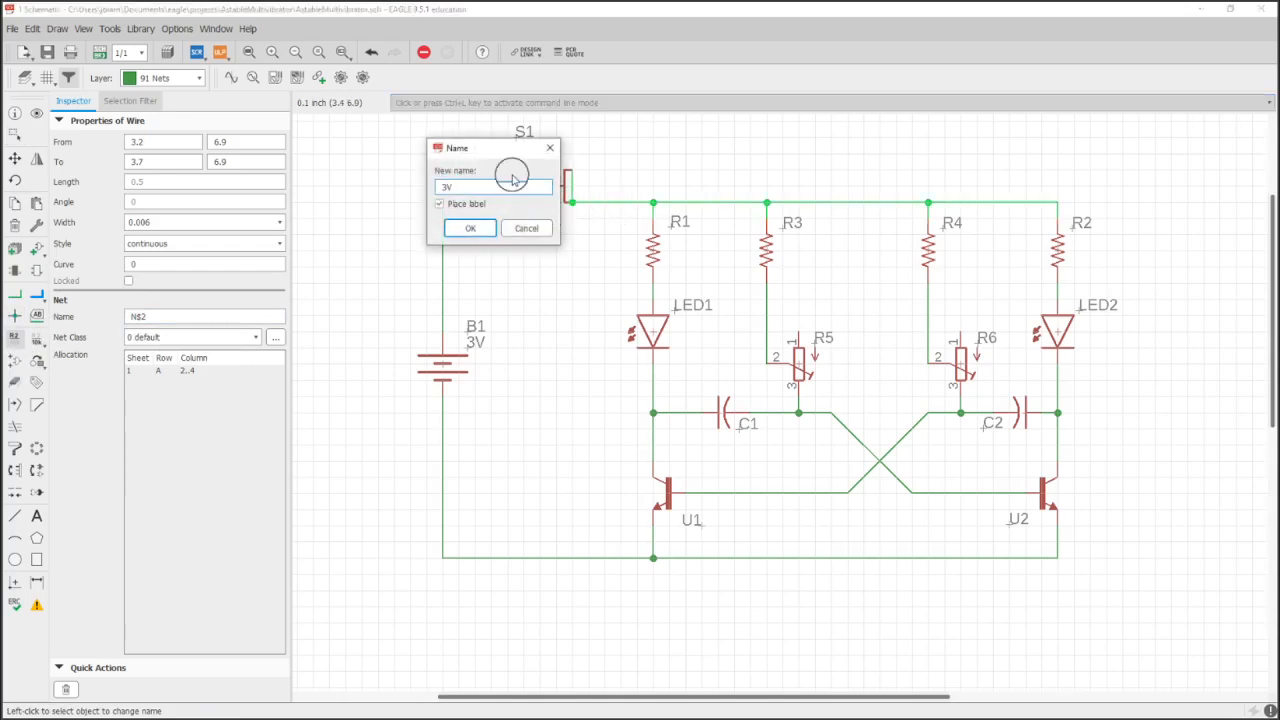
type("S")
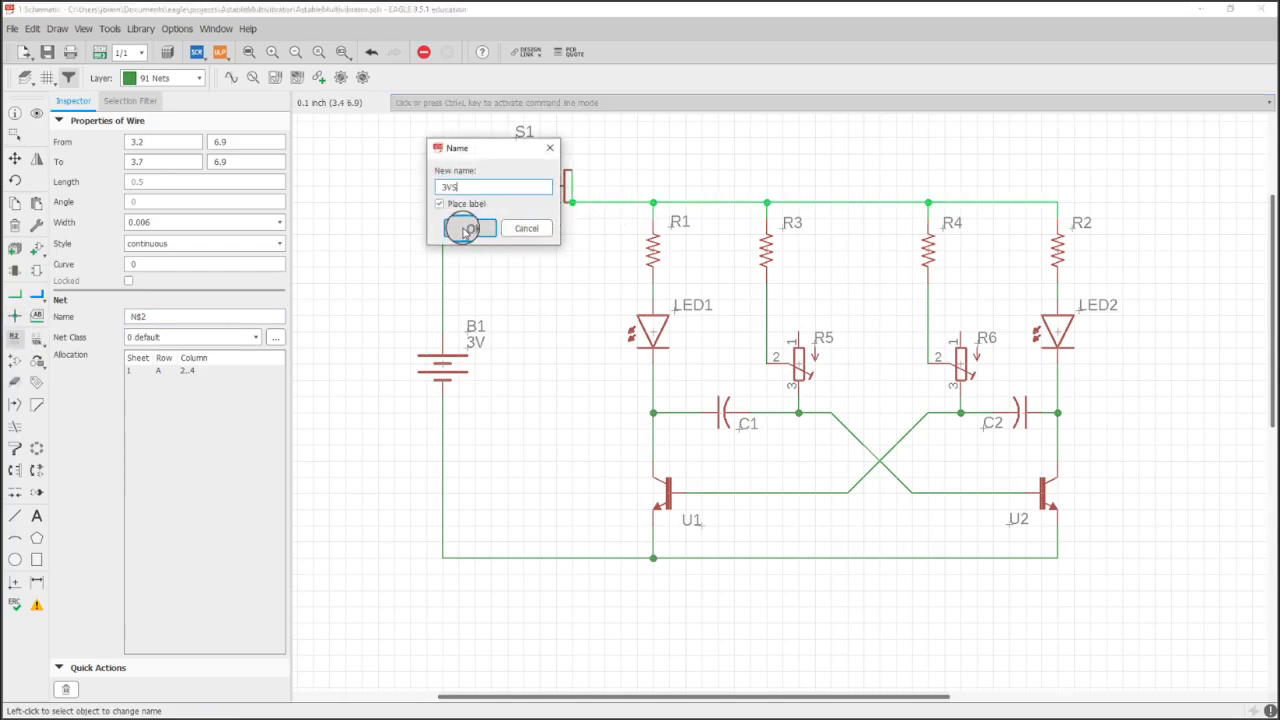
left_click(468, 228)
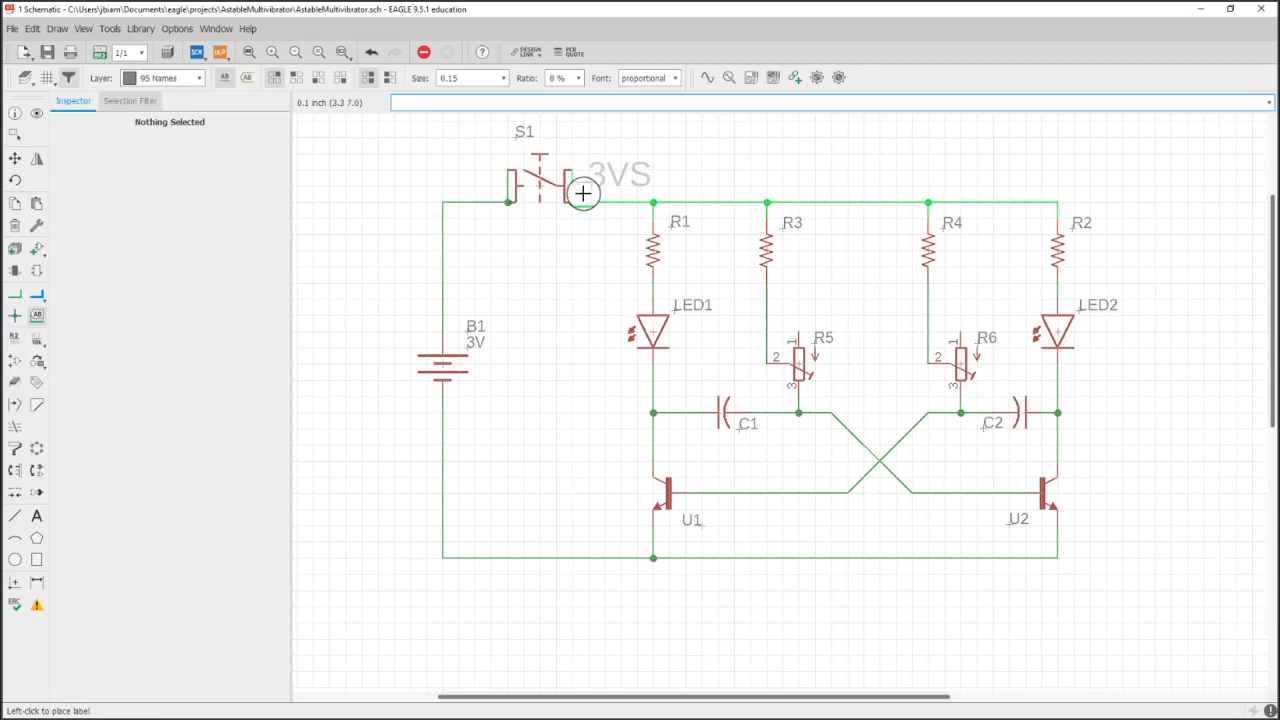
mouse_move(588, 196)
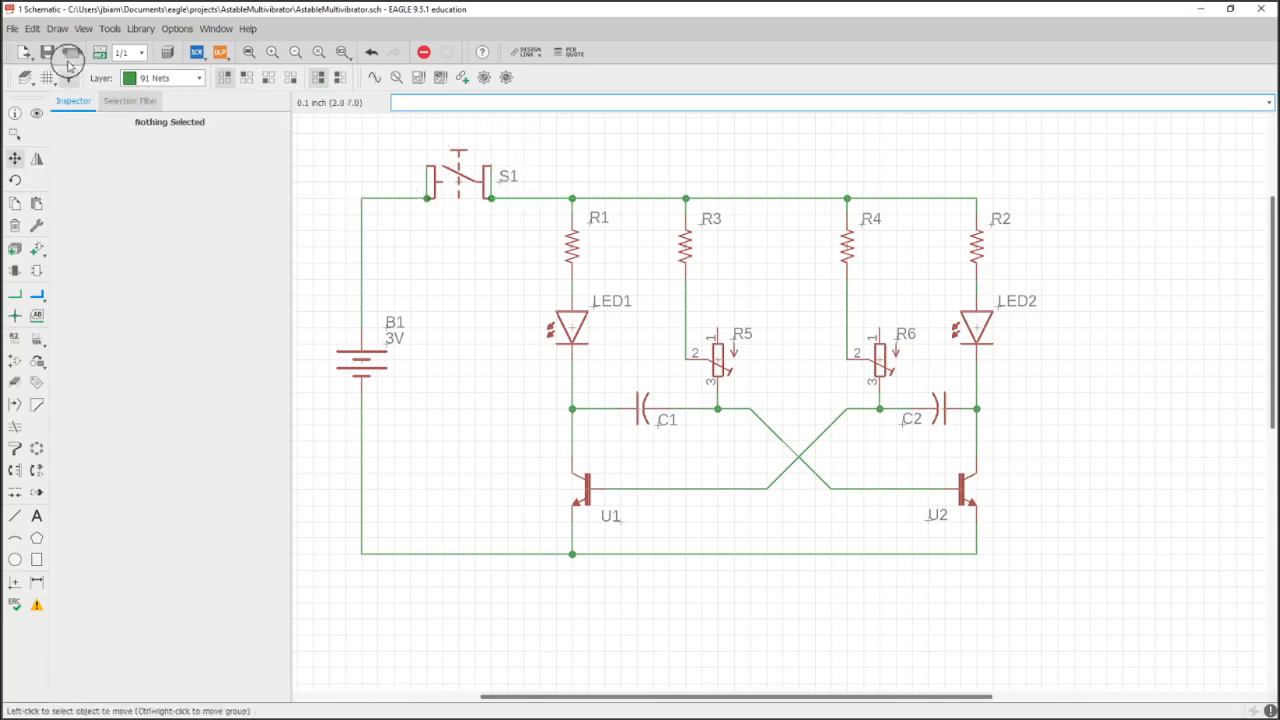
- Give resistor R1 the value 100 and place its value label
left_click(16, 332)
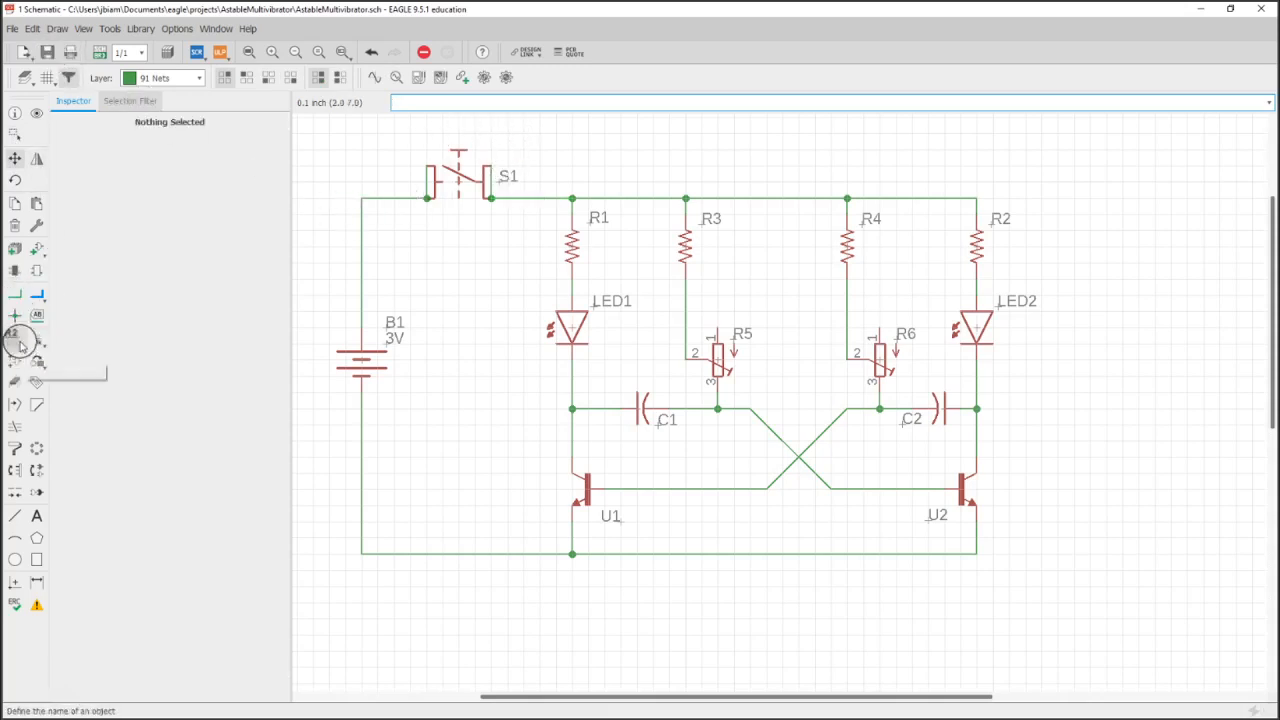
left_click(18, 336)
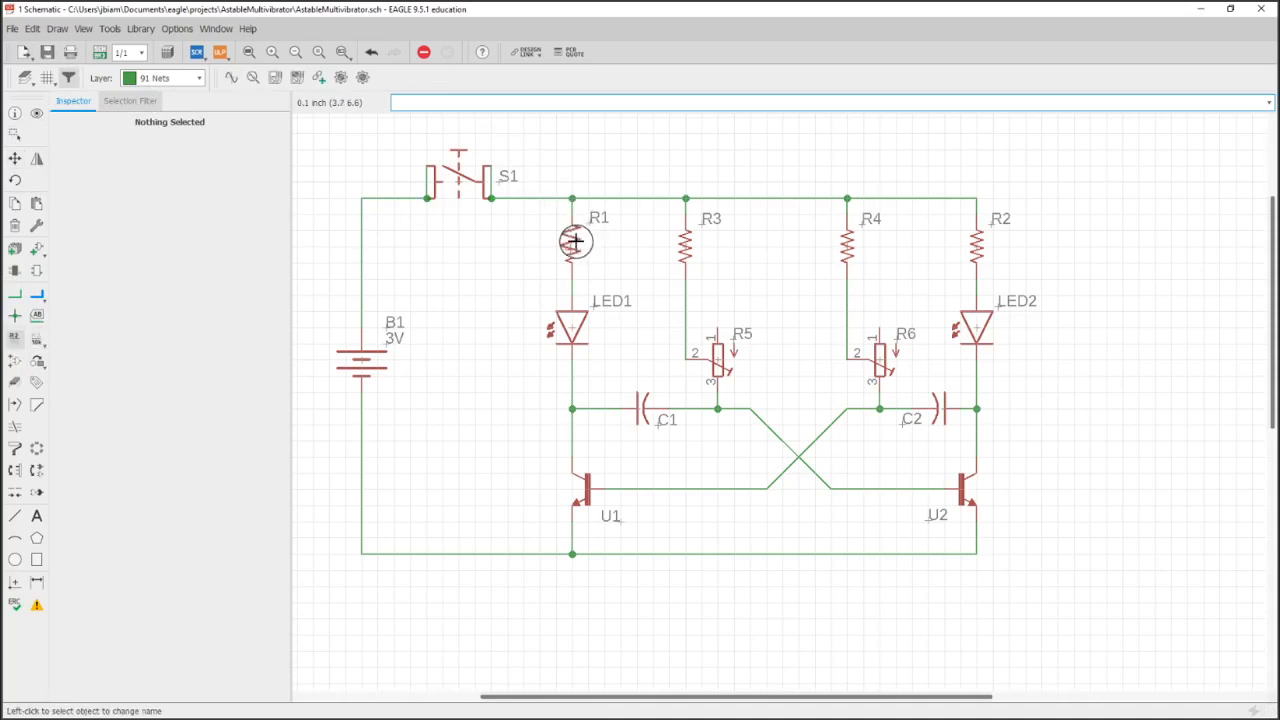
left_click(576, 242)
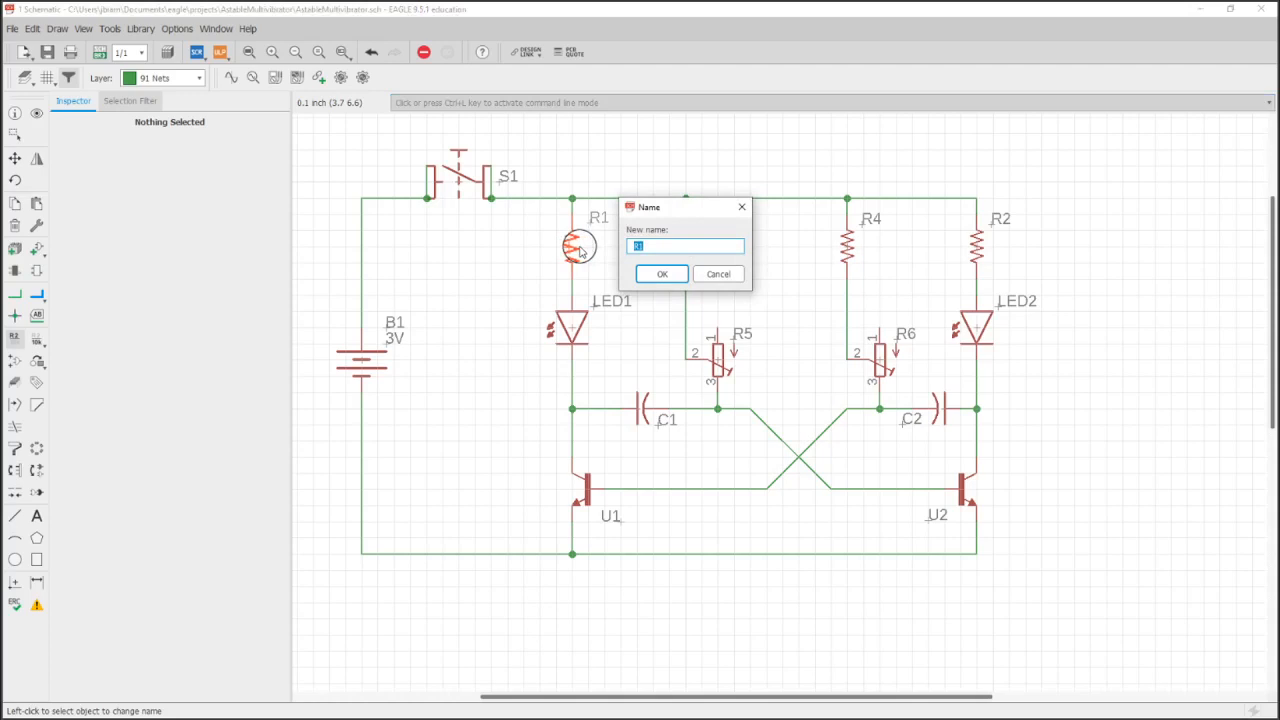
left_click(660, 274)
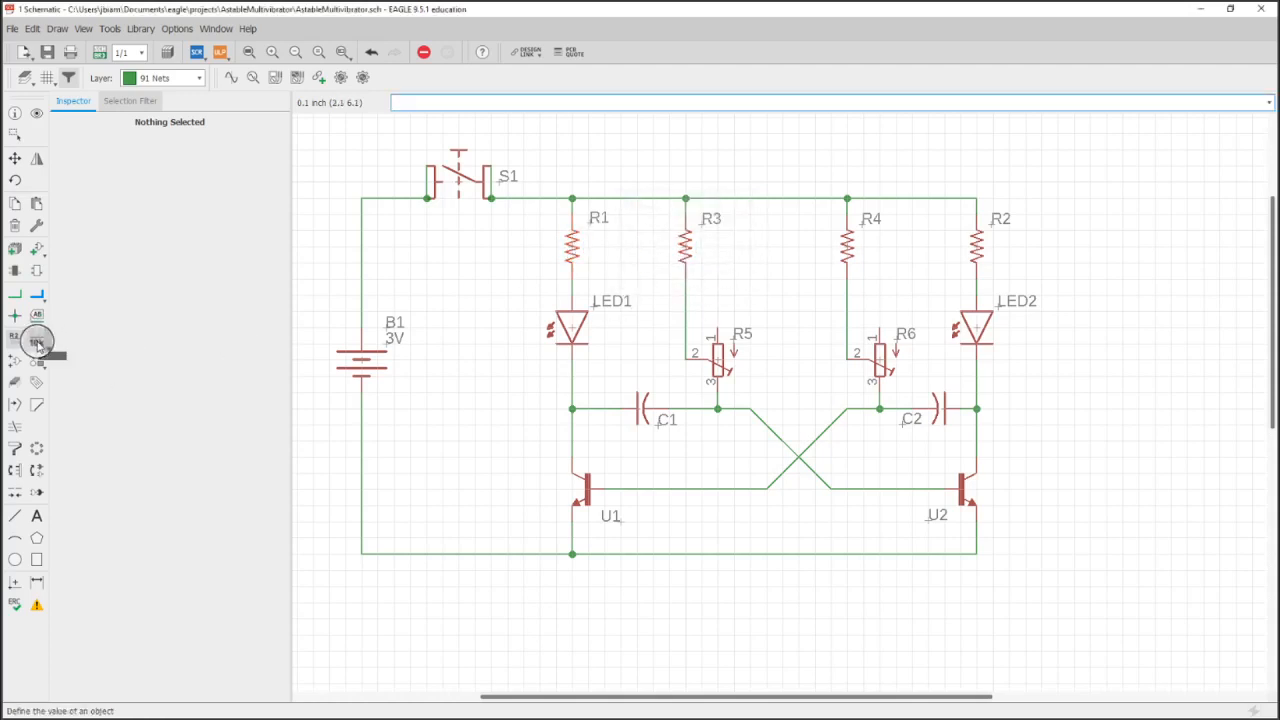
left_click(572, 250)
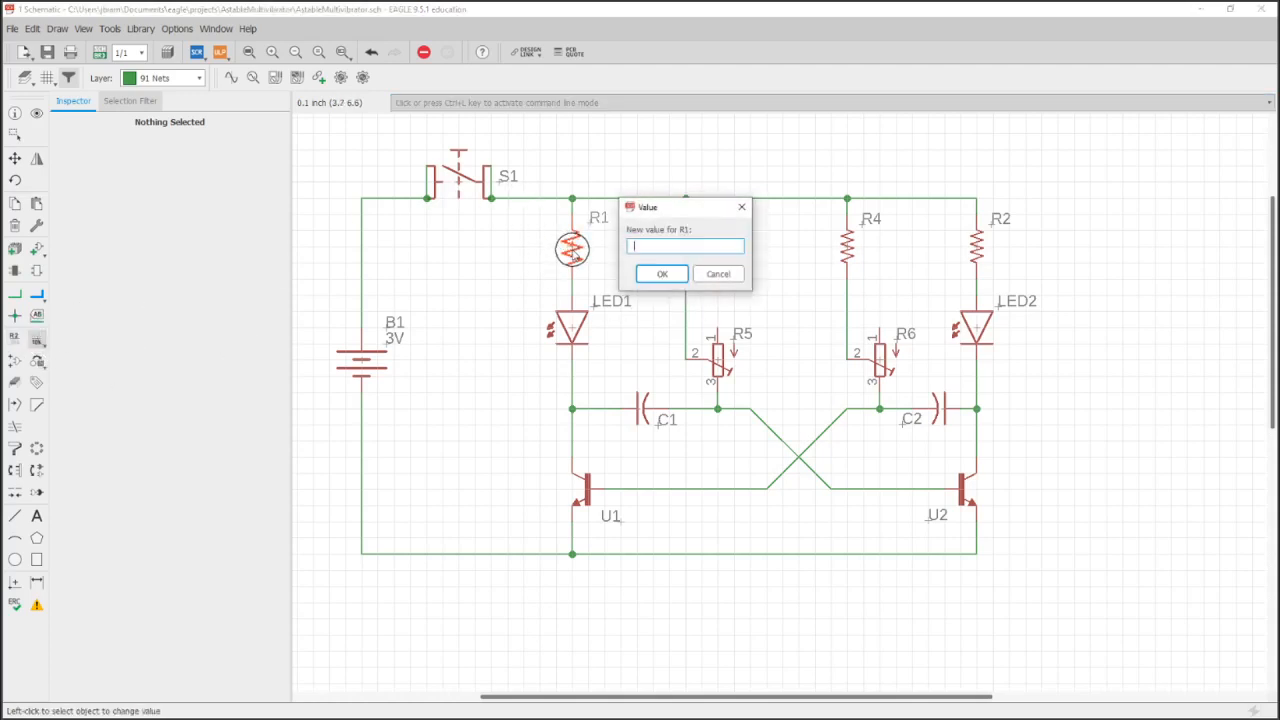
type("100")
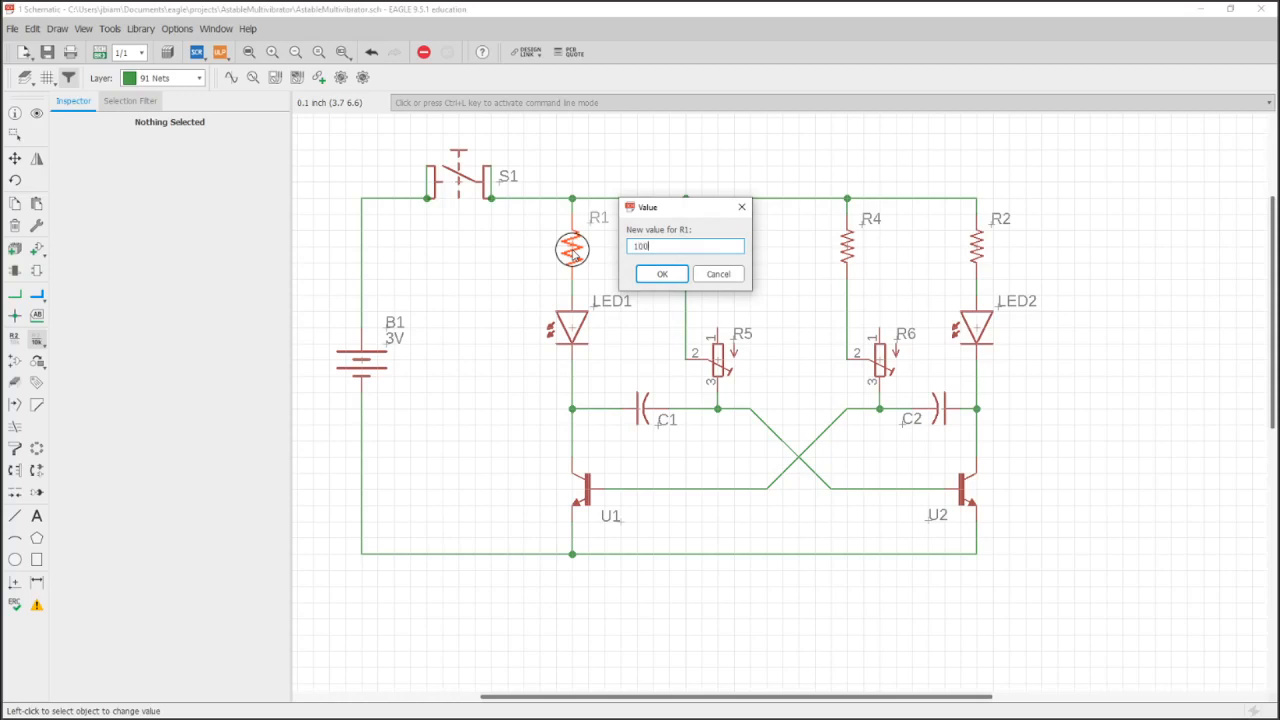
left_click(660, 272)
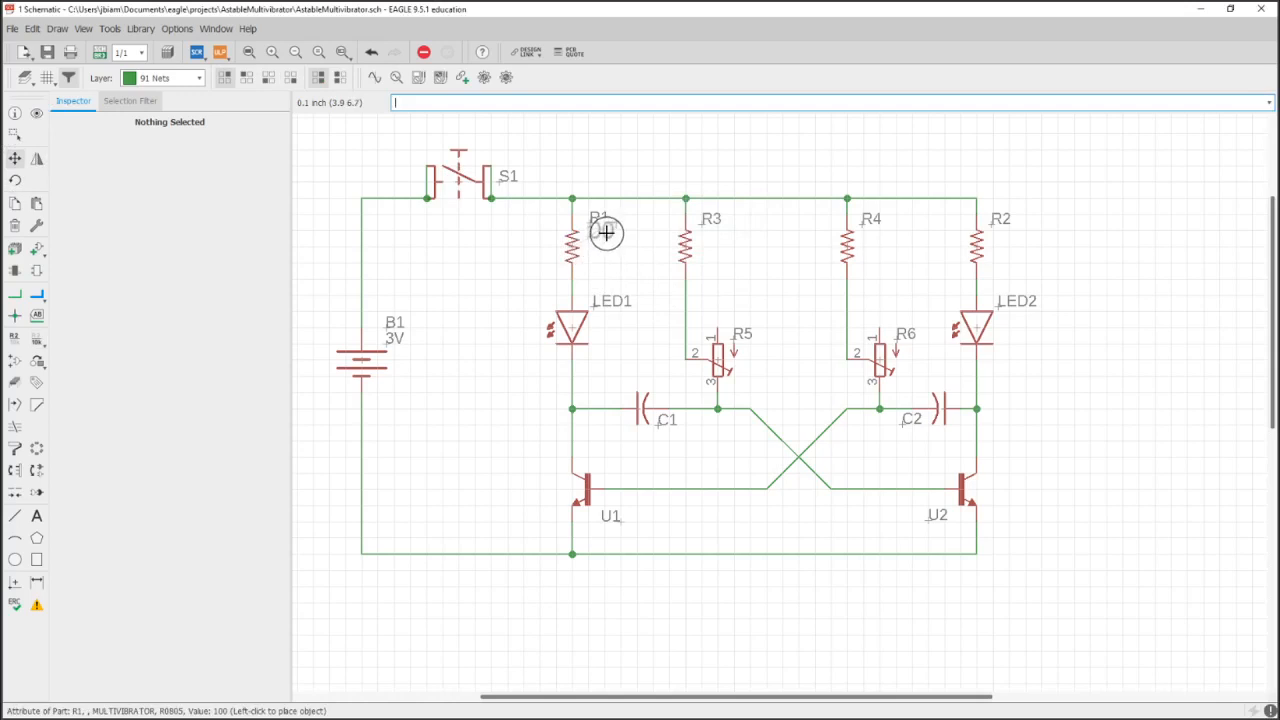
mouse_move(590, 242)
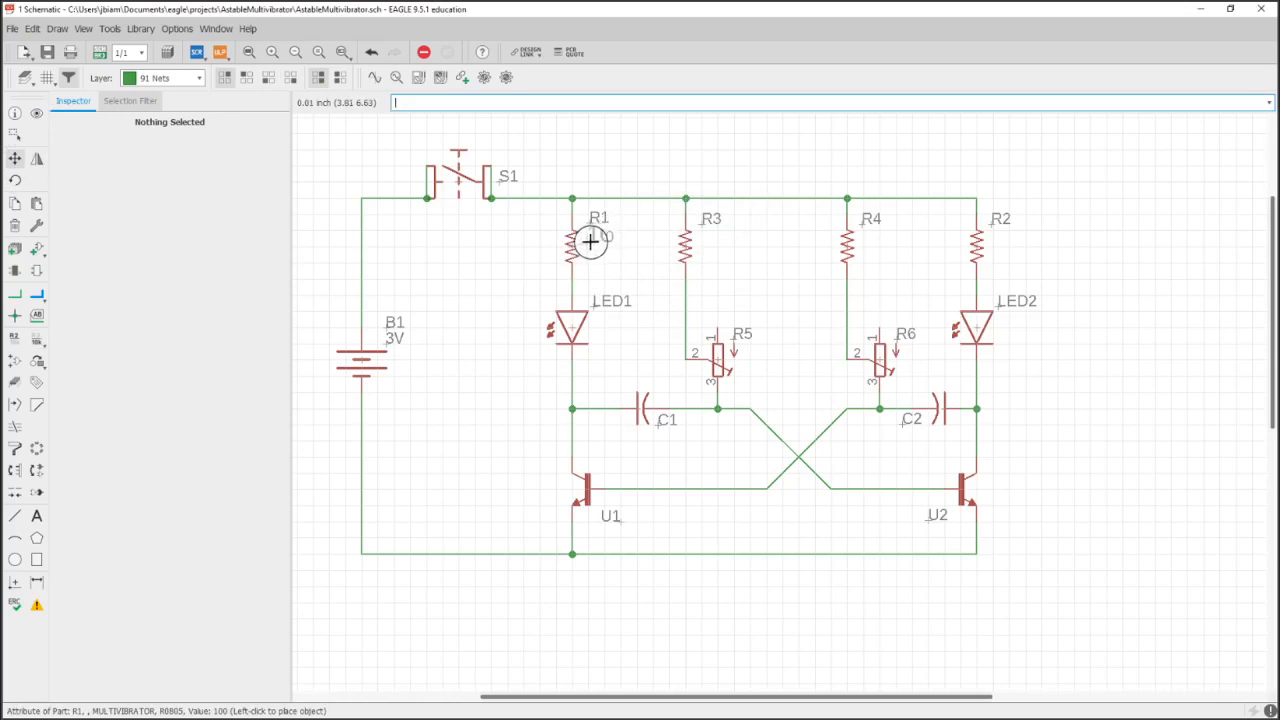
left_click(590, 240)
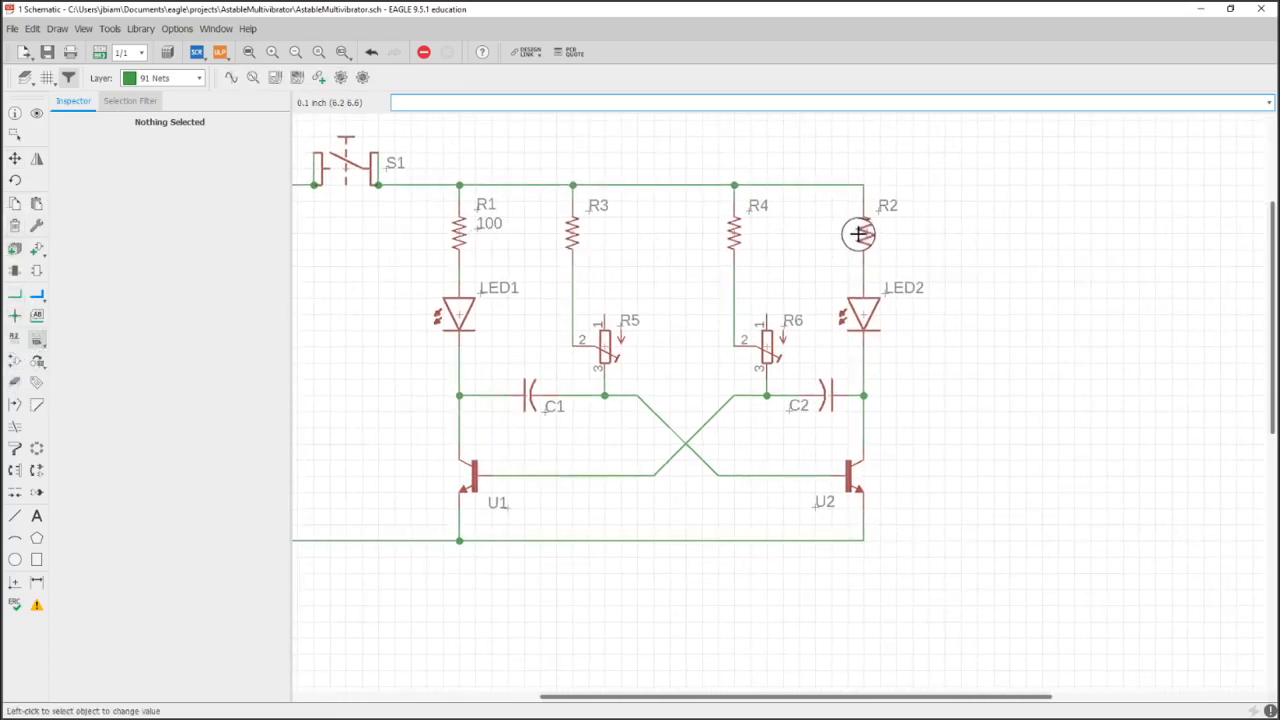
- Give R2 the value 100 and R3, R4 the value 1k
left_click(858, 232)
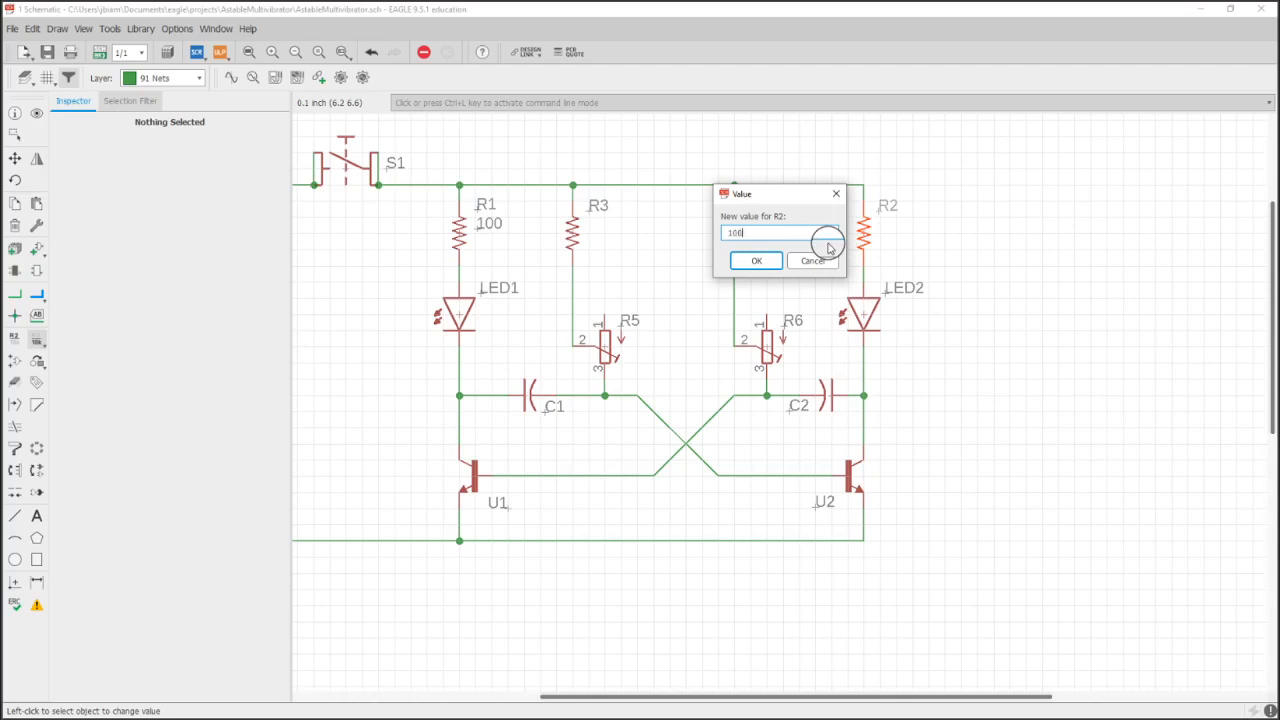
left_click(756, 260)
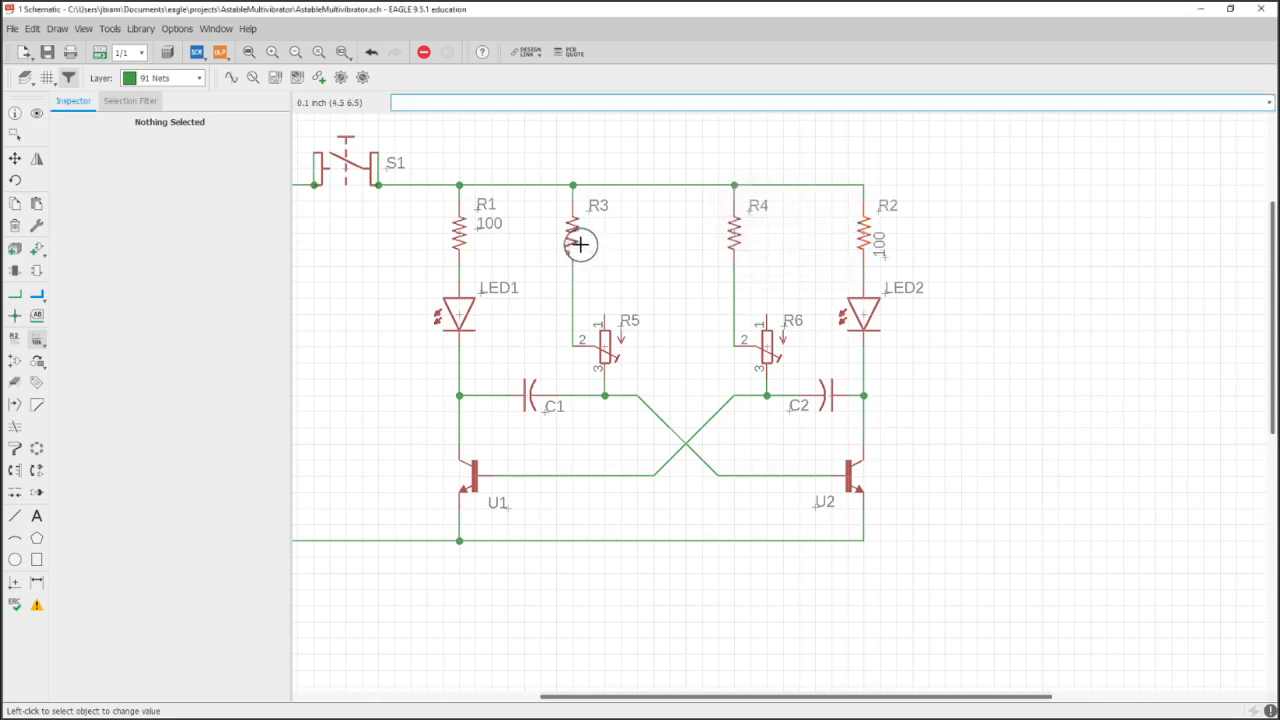
left_click(580, 244)
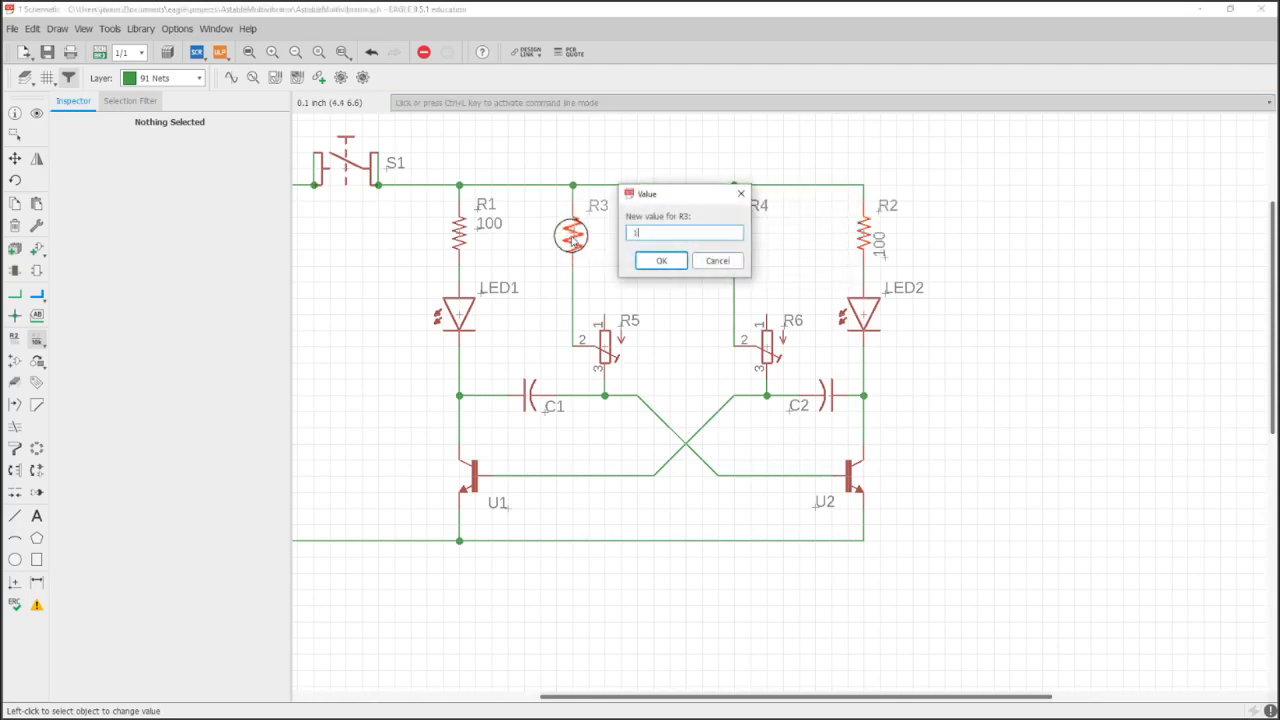
left_click(660, 260)
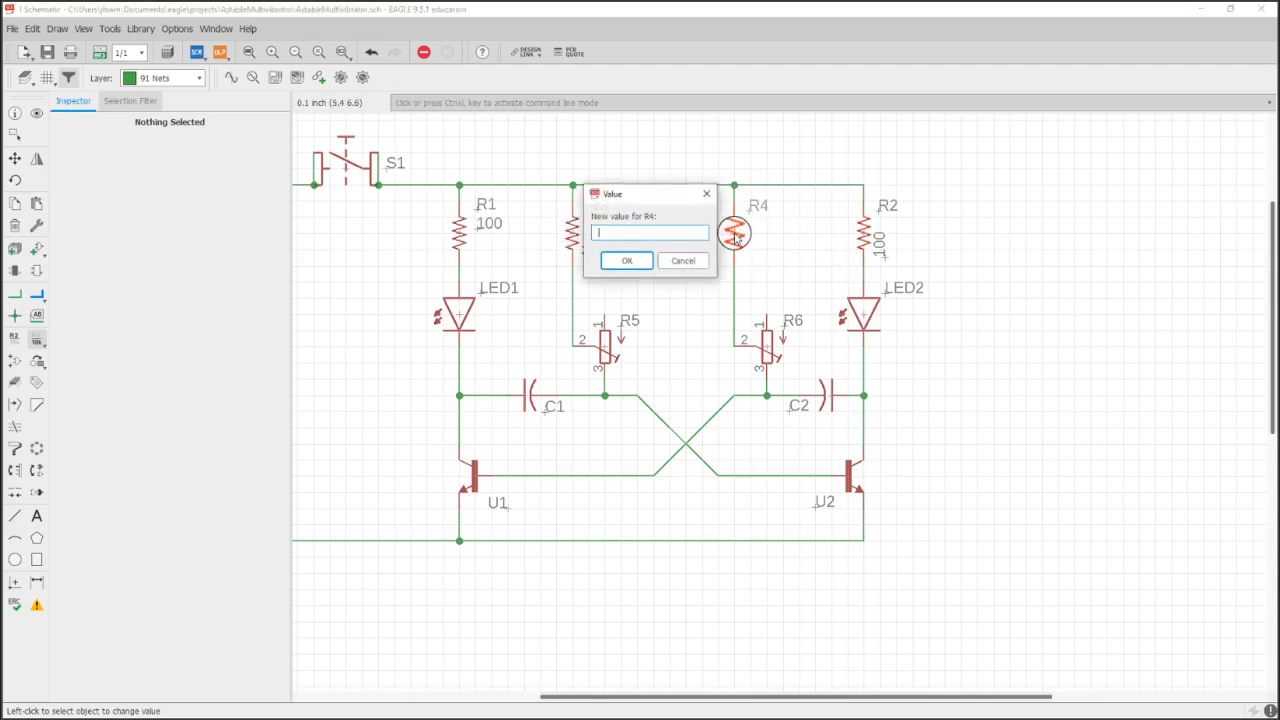
left_click(628, 260)
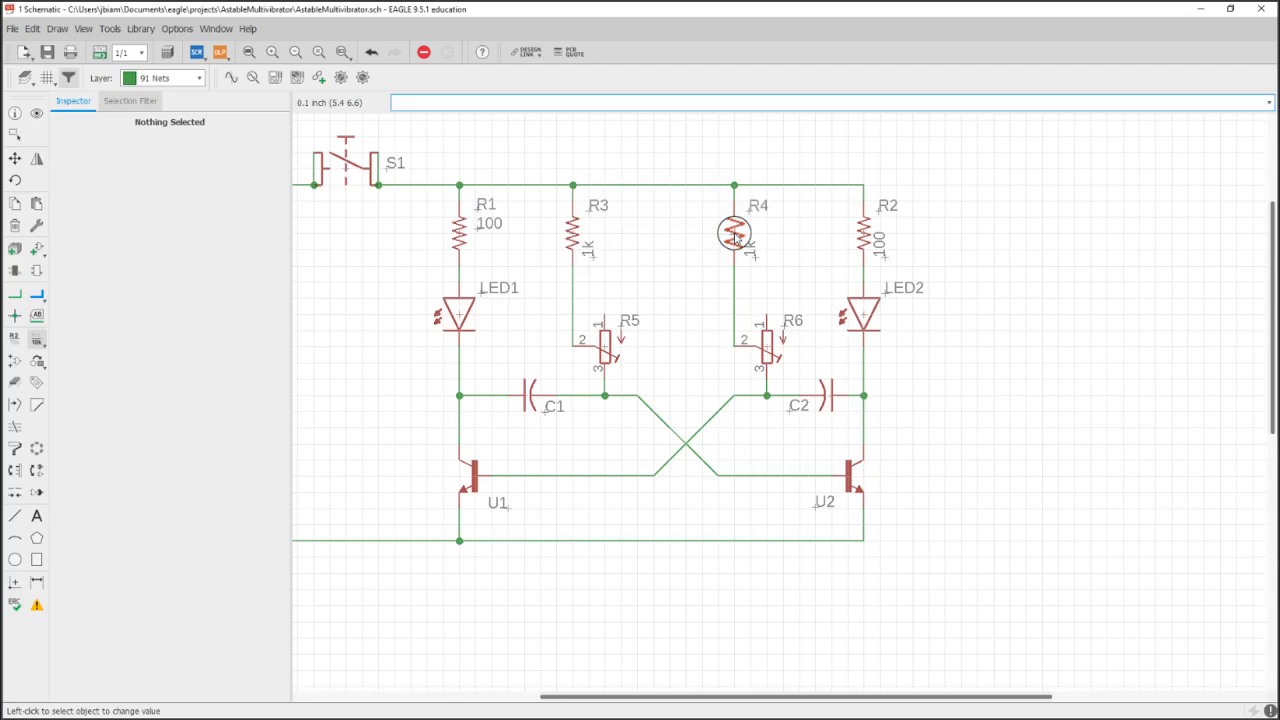
mouse_move(604, 352)
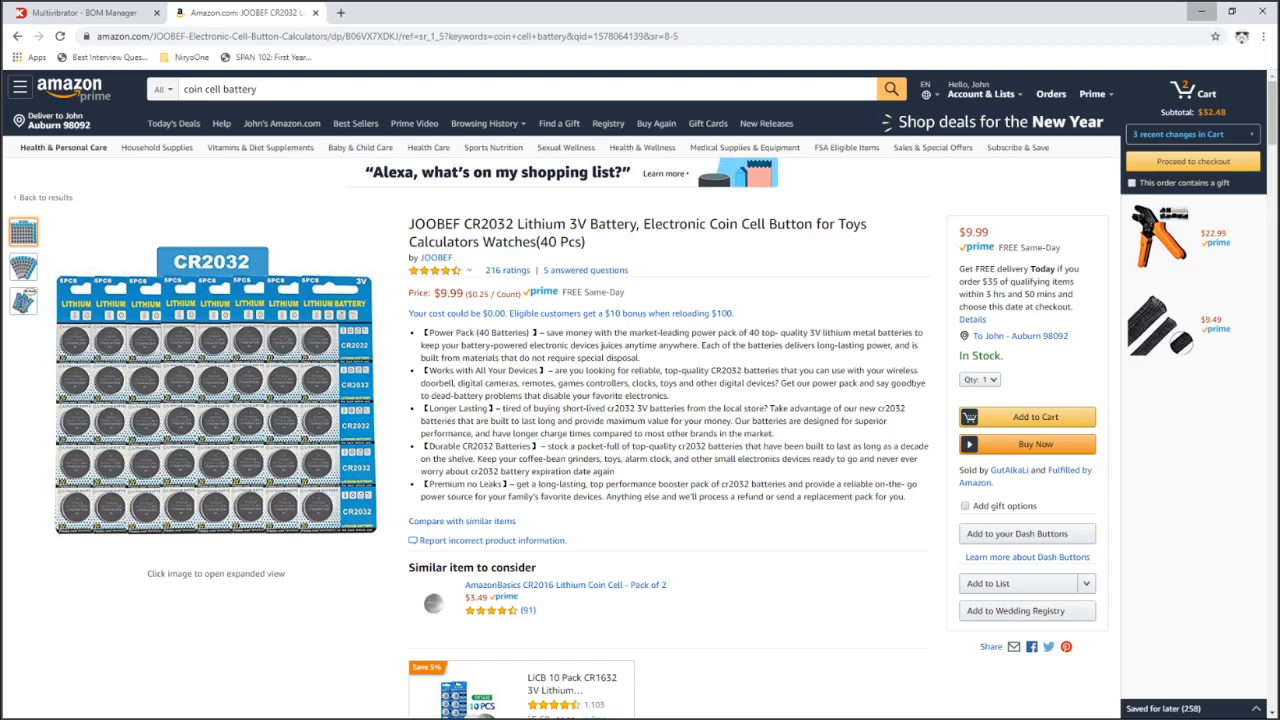
- Look up the TC33X trimmer row in the Digi-Key BOM list and select its 50K value
left_click(80, 12)
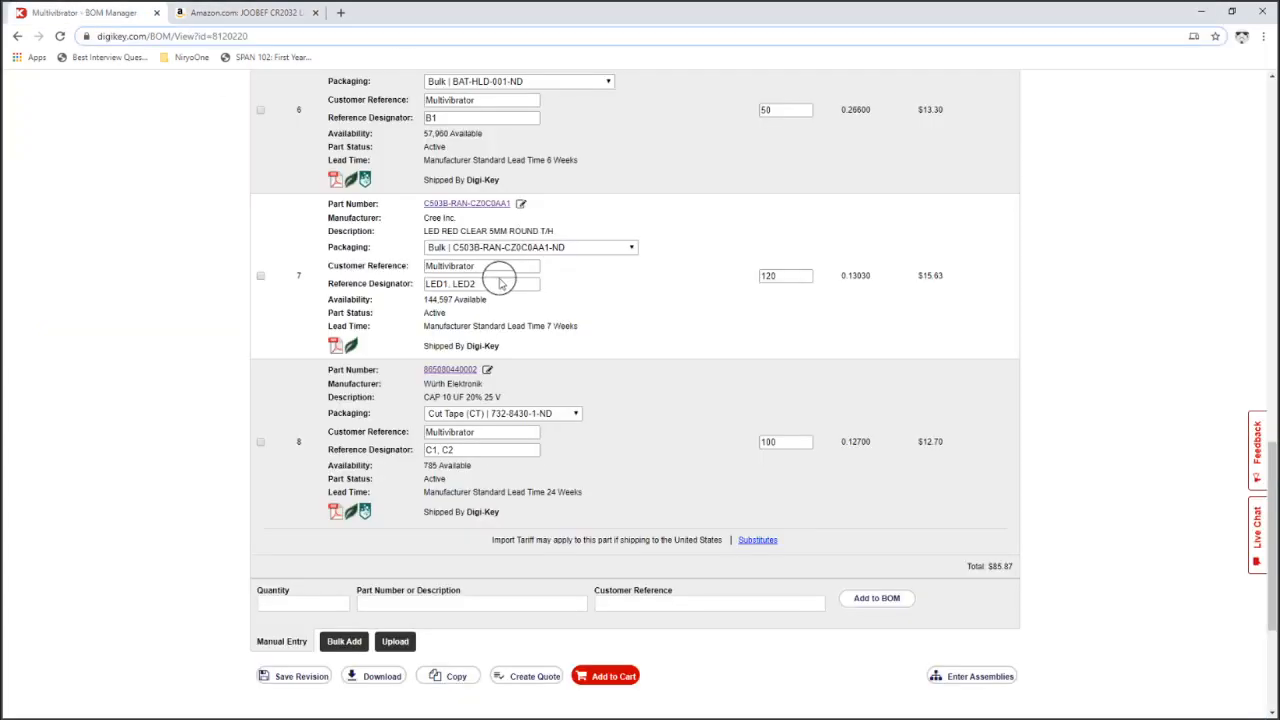
scroll("up", 3)
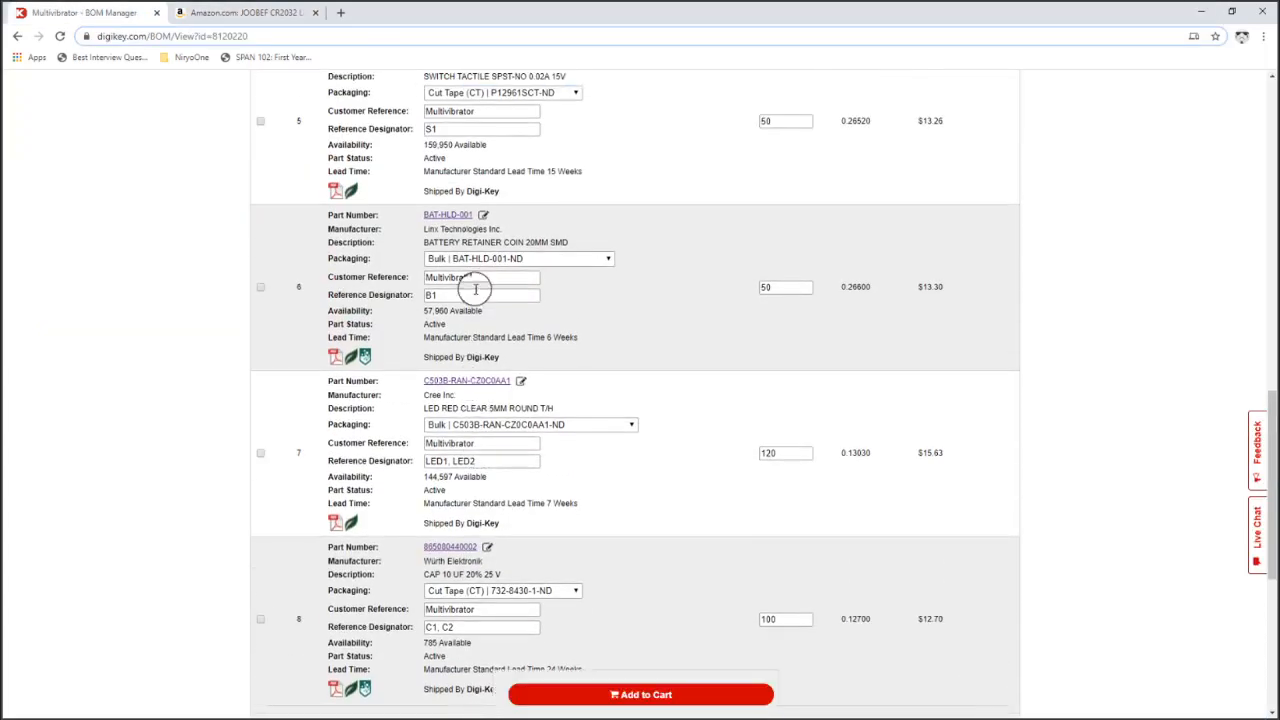
scroll("up", 3)
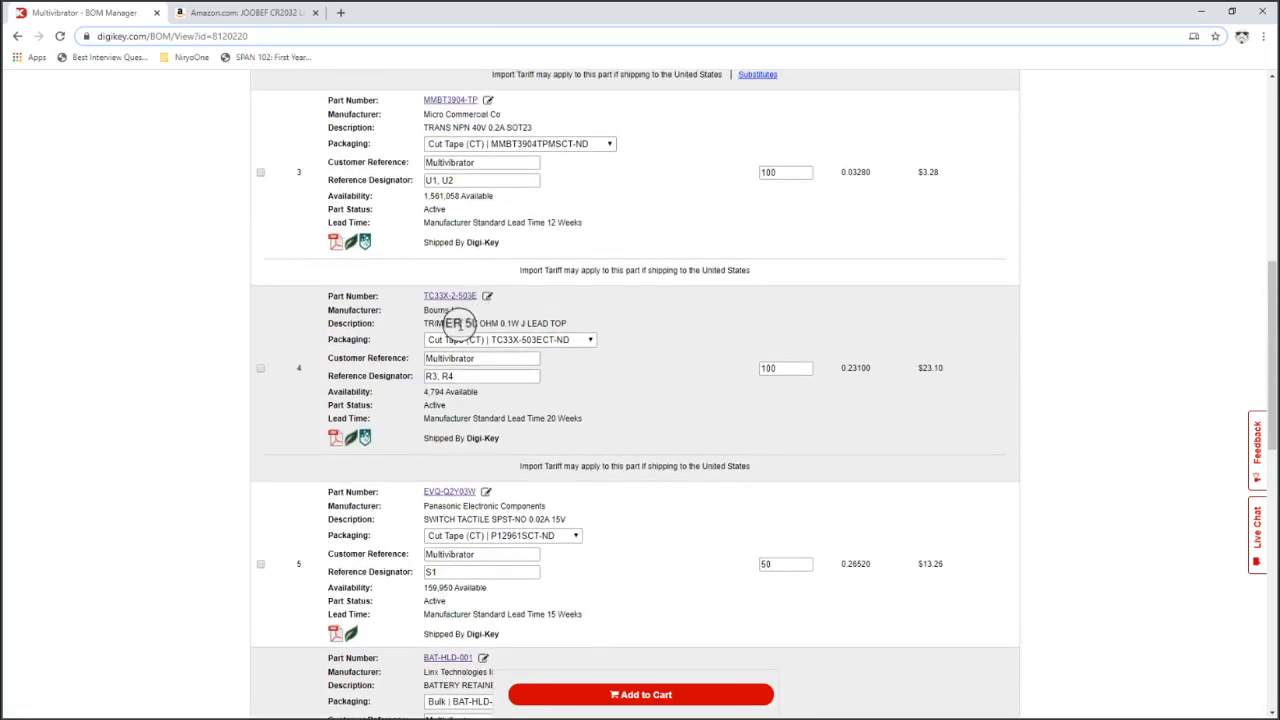
double_click(470, 324)
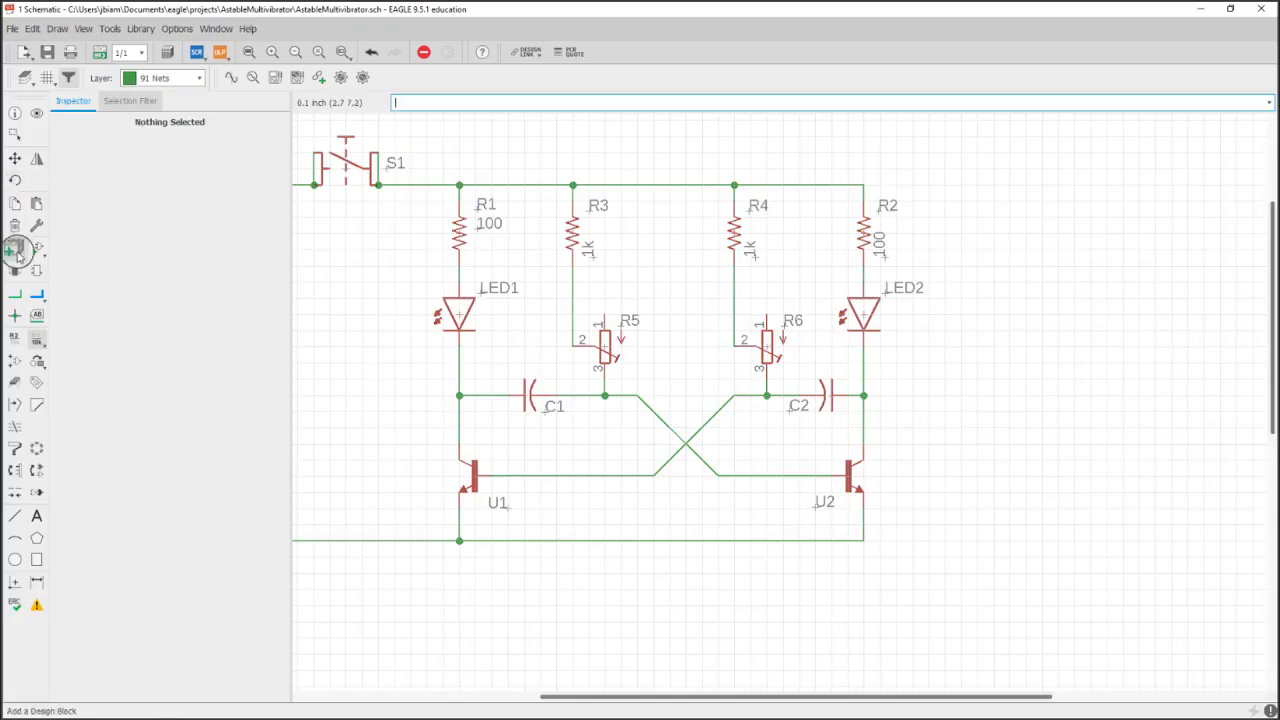
mouse_move(16, 248)
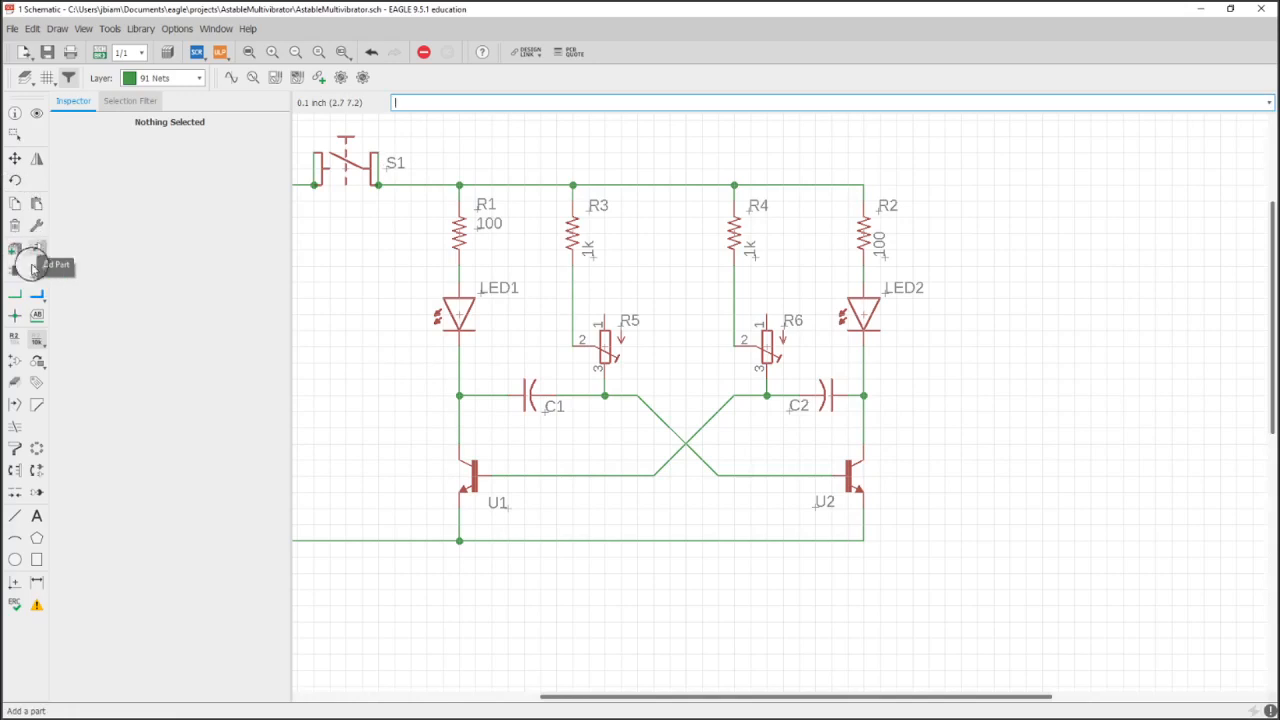
- Give trimmers R5 and R6 the value 50k
left_click(604, 344)
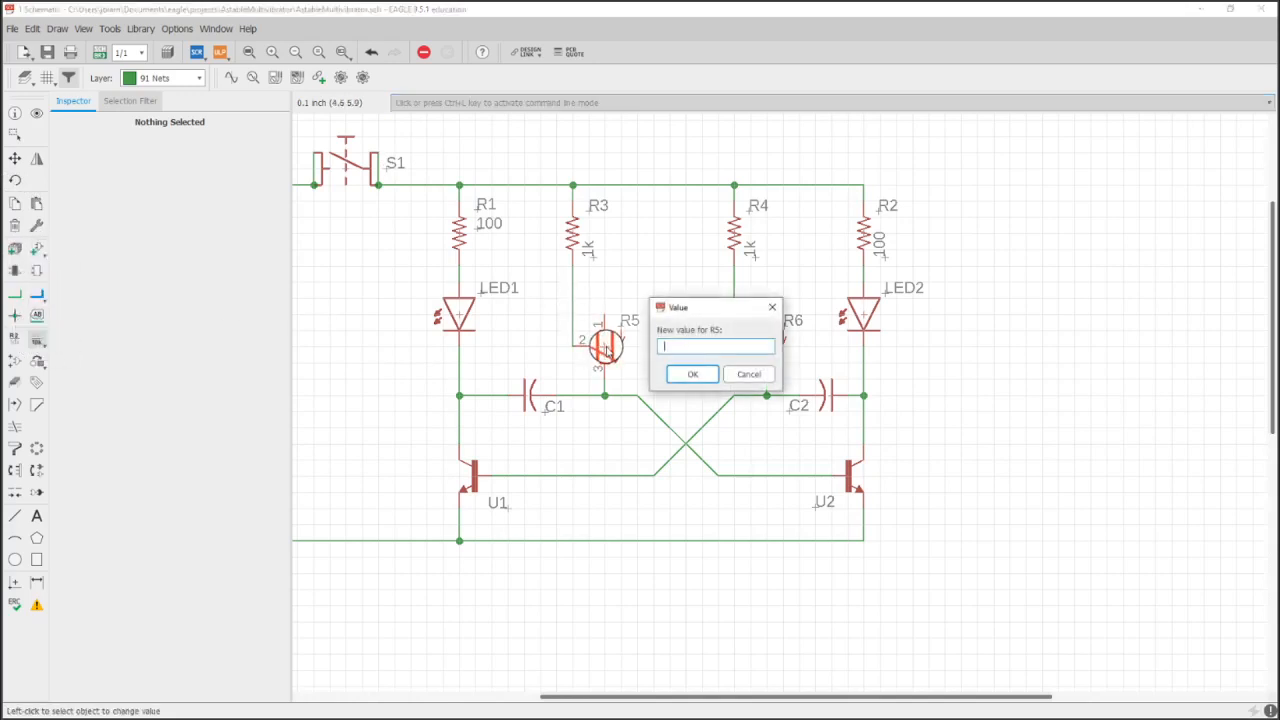
left_click(692, 374)
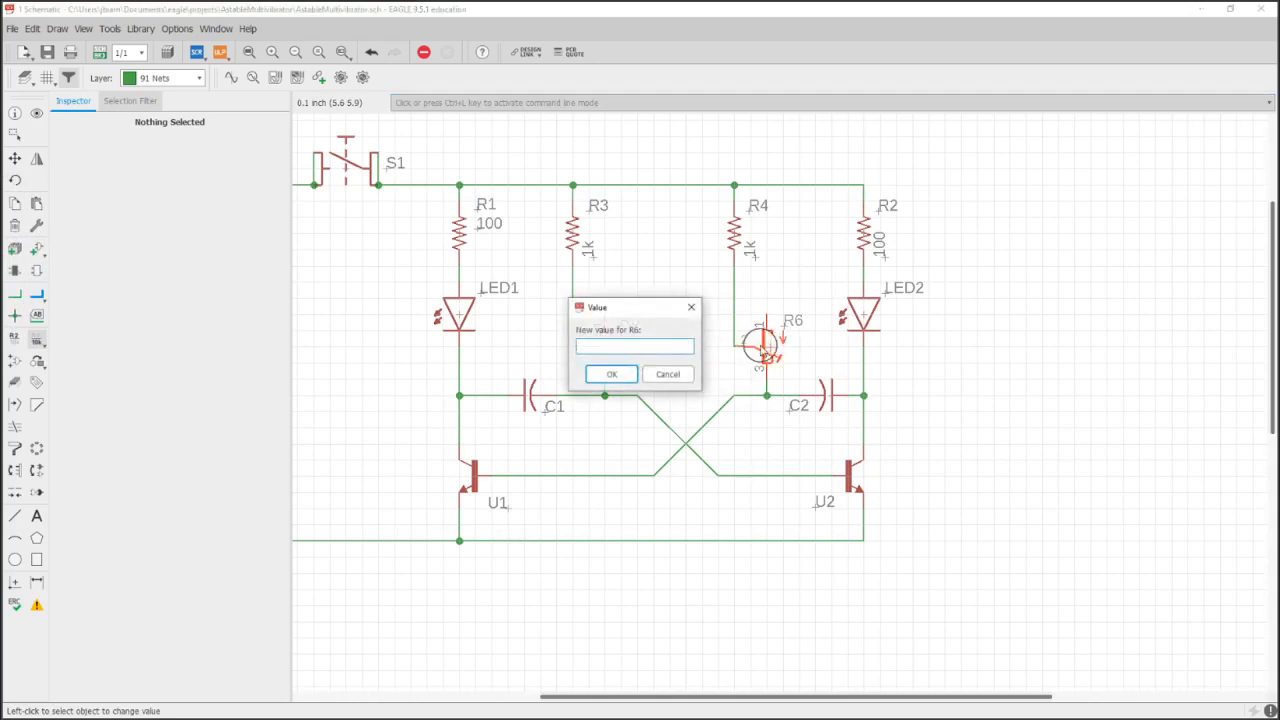
left_click(612, 374)
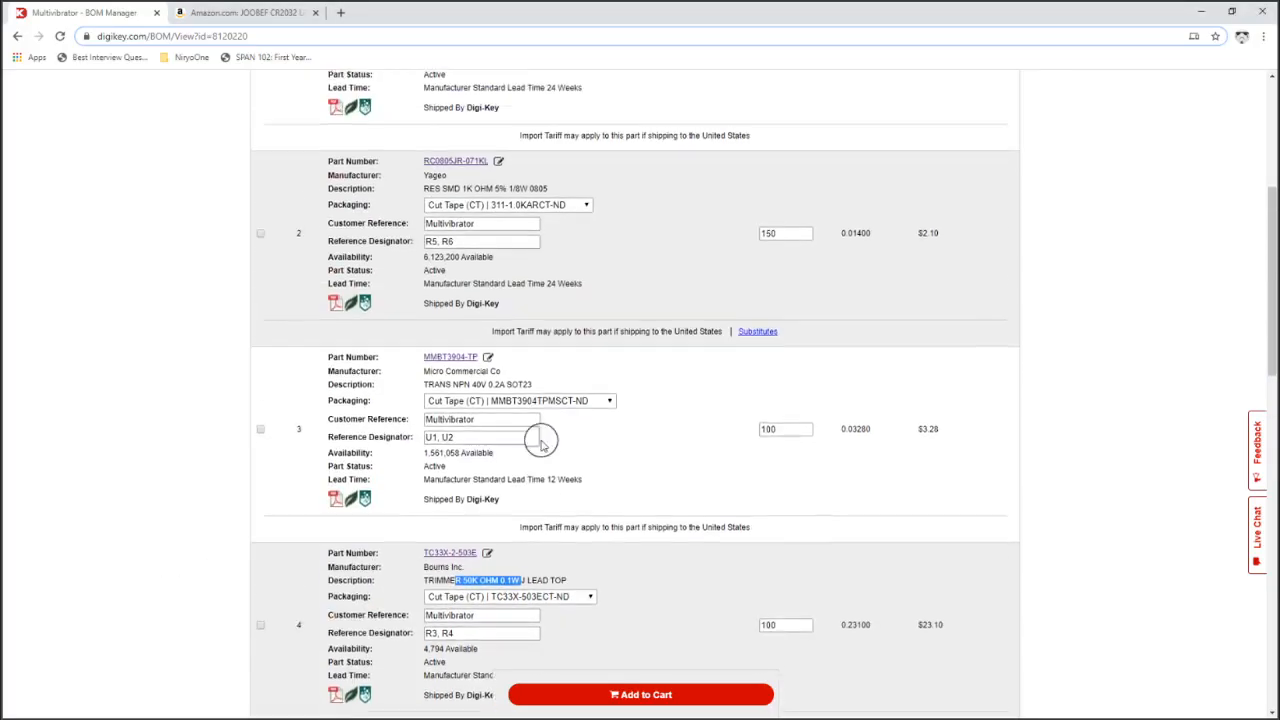
- Find the Würth capacitor row in the BOM list and select its 10UF value
scroll("up", 3)
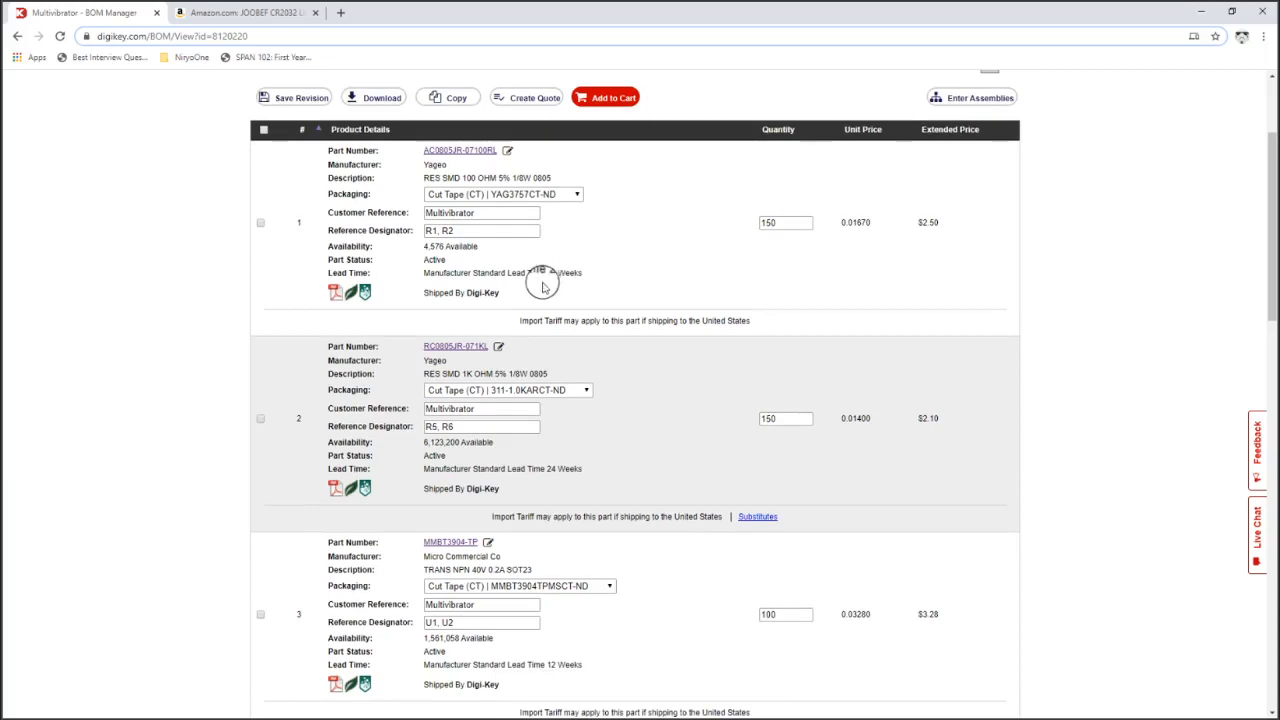
scroll("down", 3)
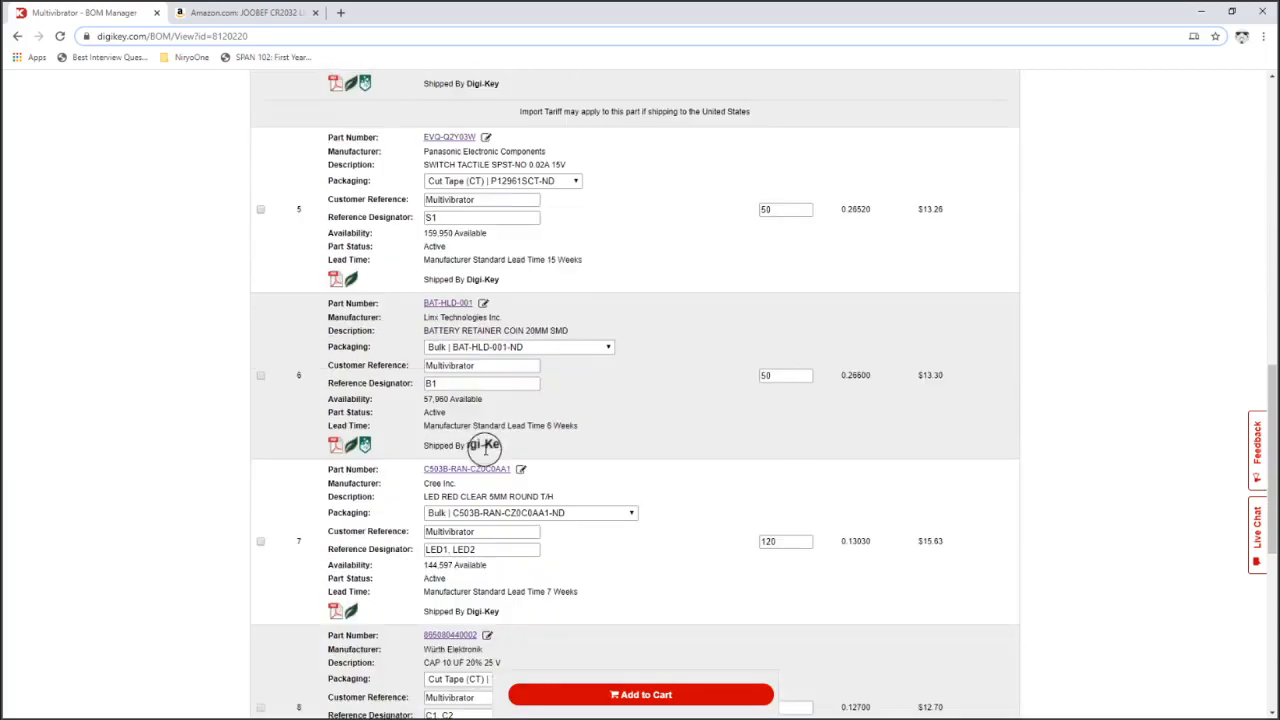
scroll("down", 3)
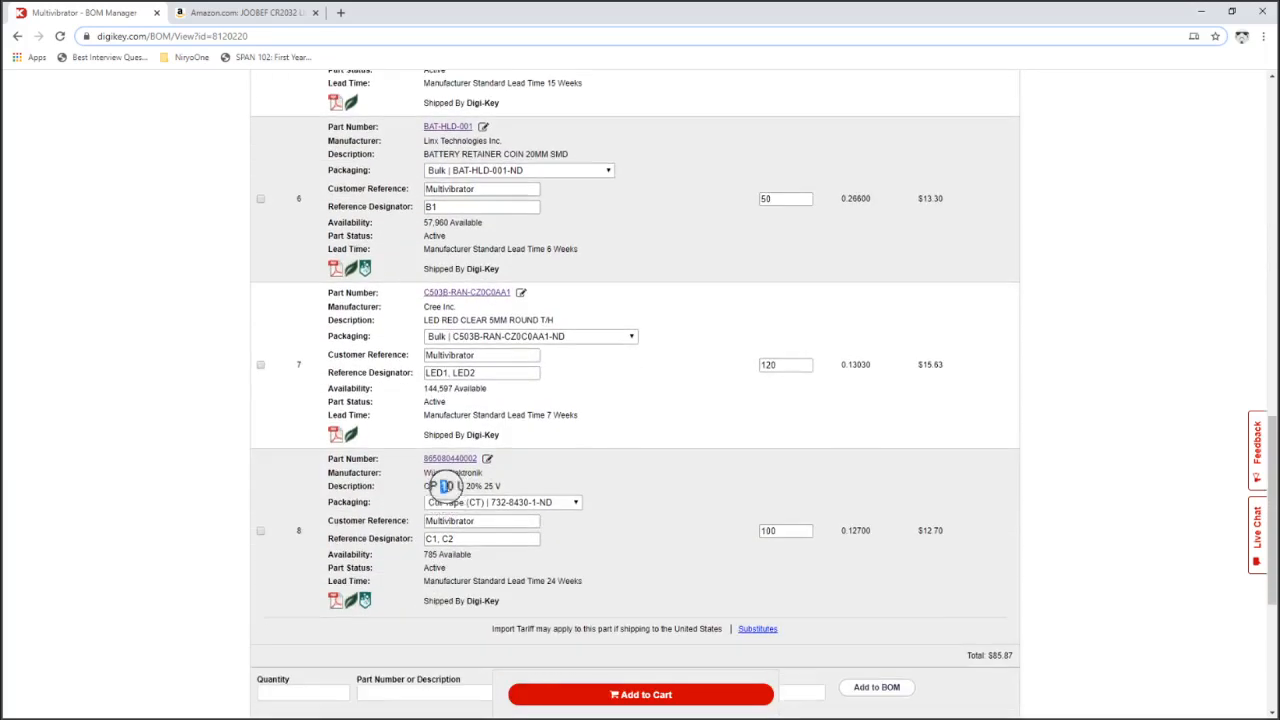
double_click(450, 486)
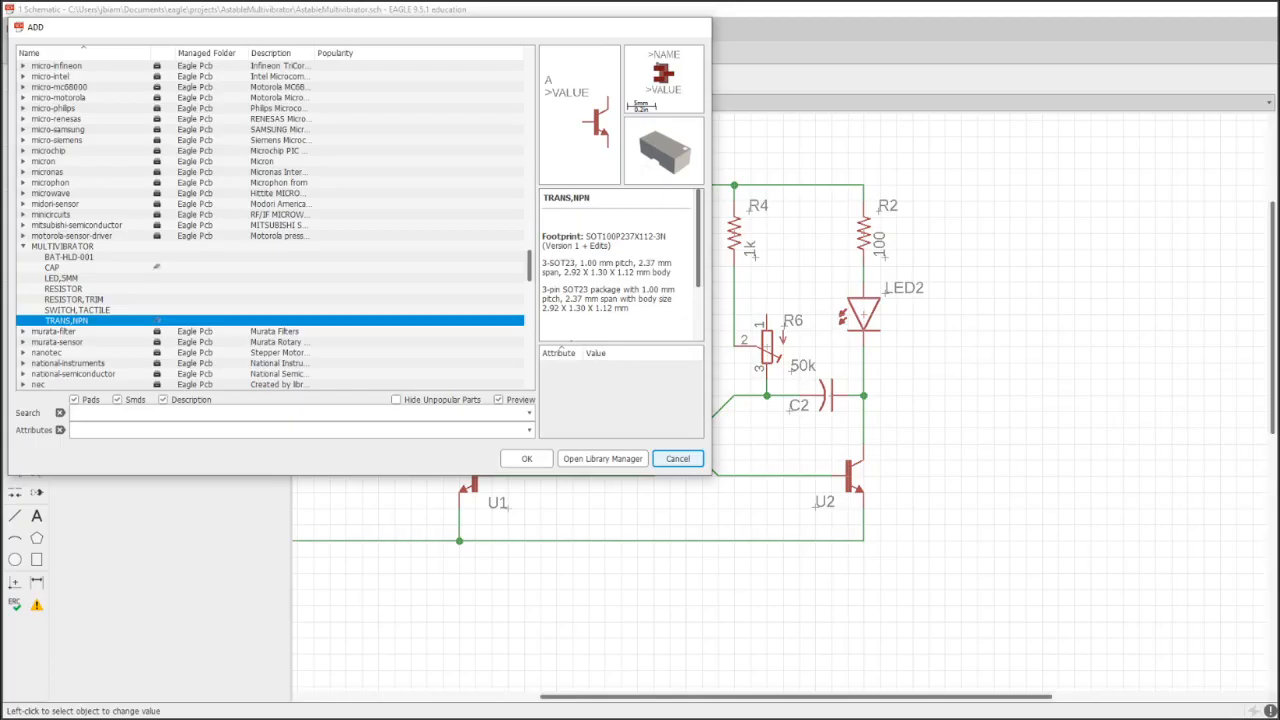
- Cancel the ADD dialog and give capacitors C1 and C2 the value 10u
left_click(676, 458)
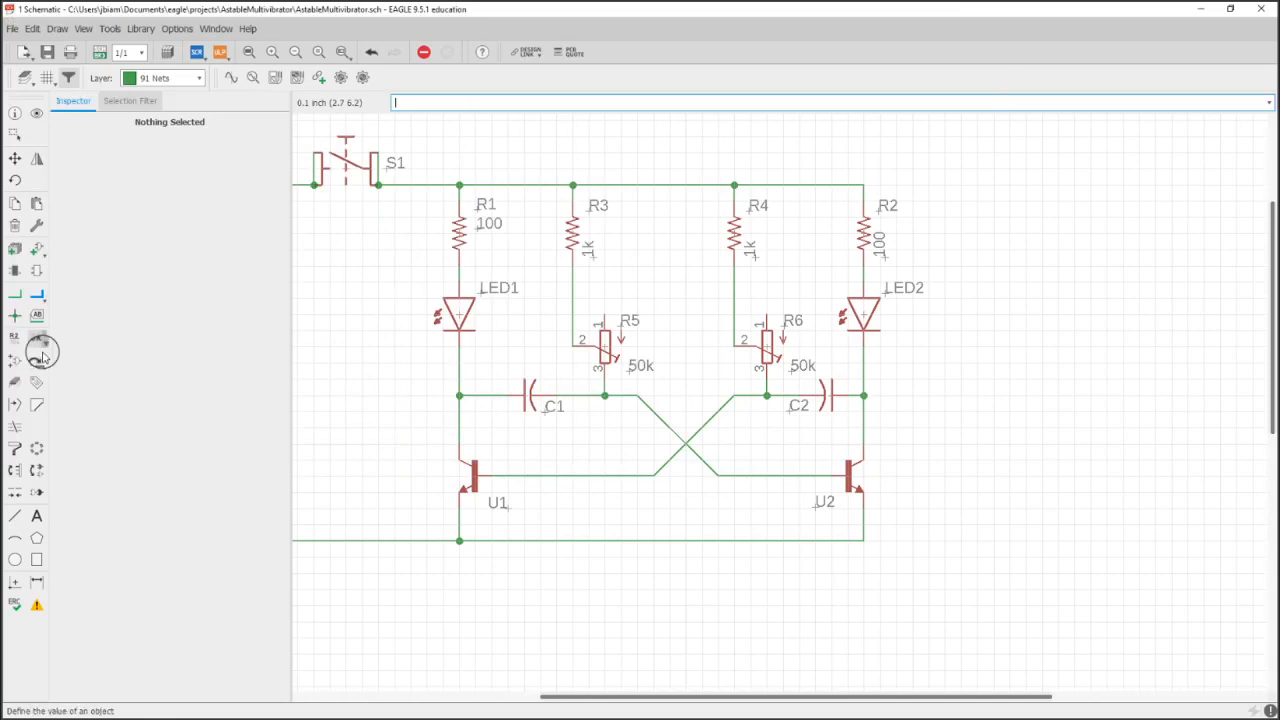
left_click(532, 394)
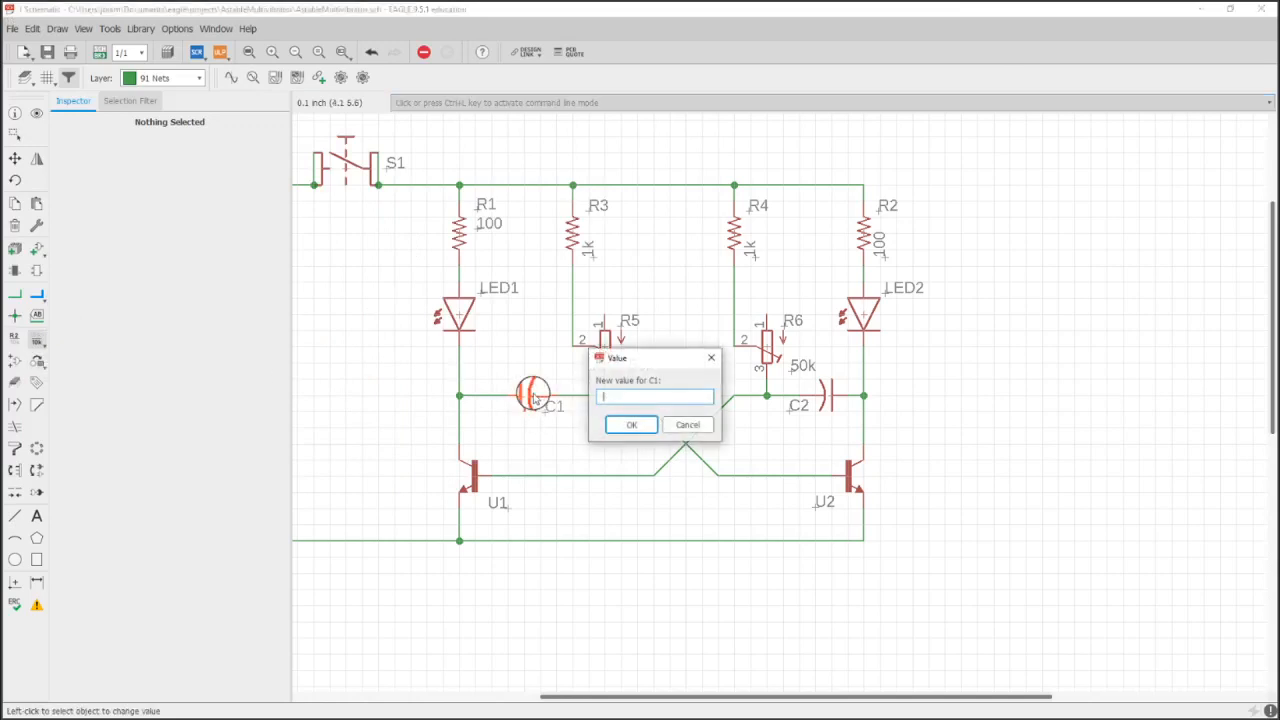
type("10u")
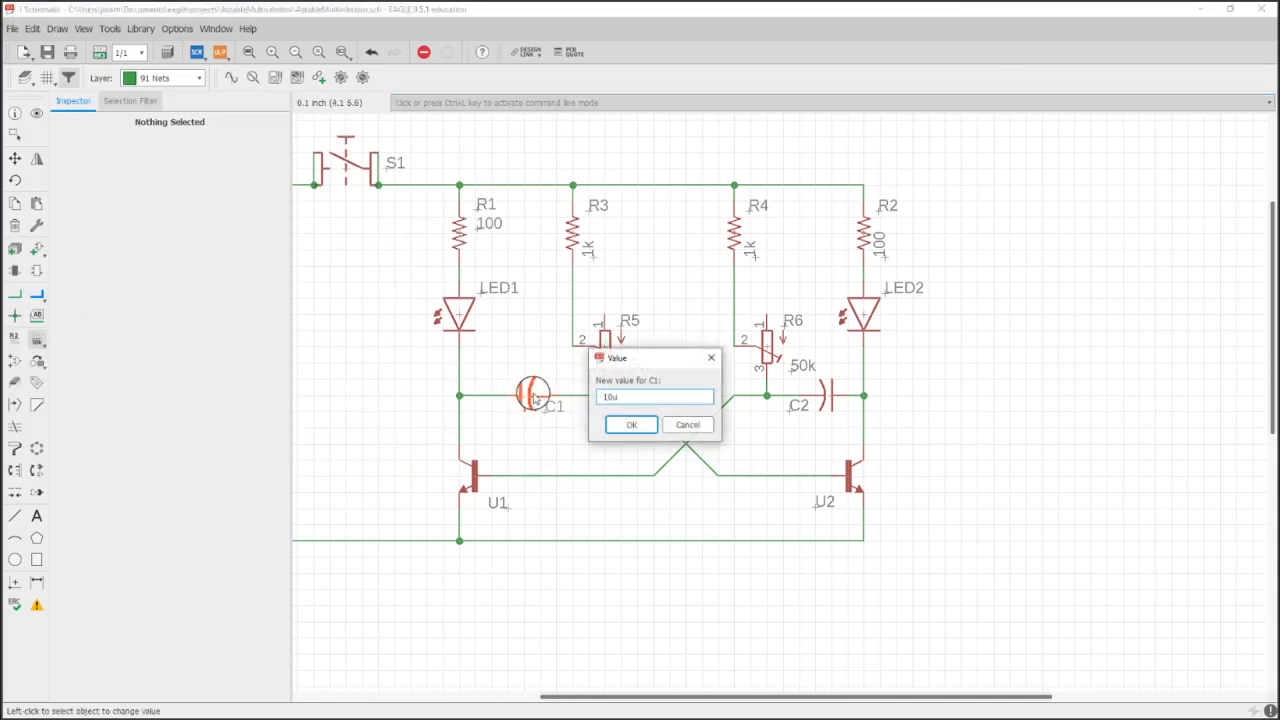
left_click(632, 424)
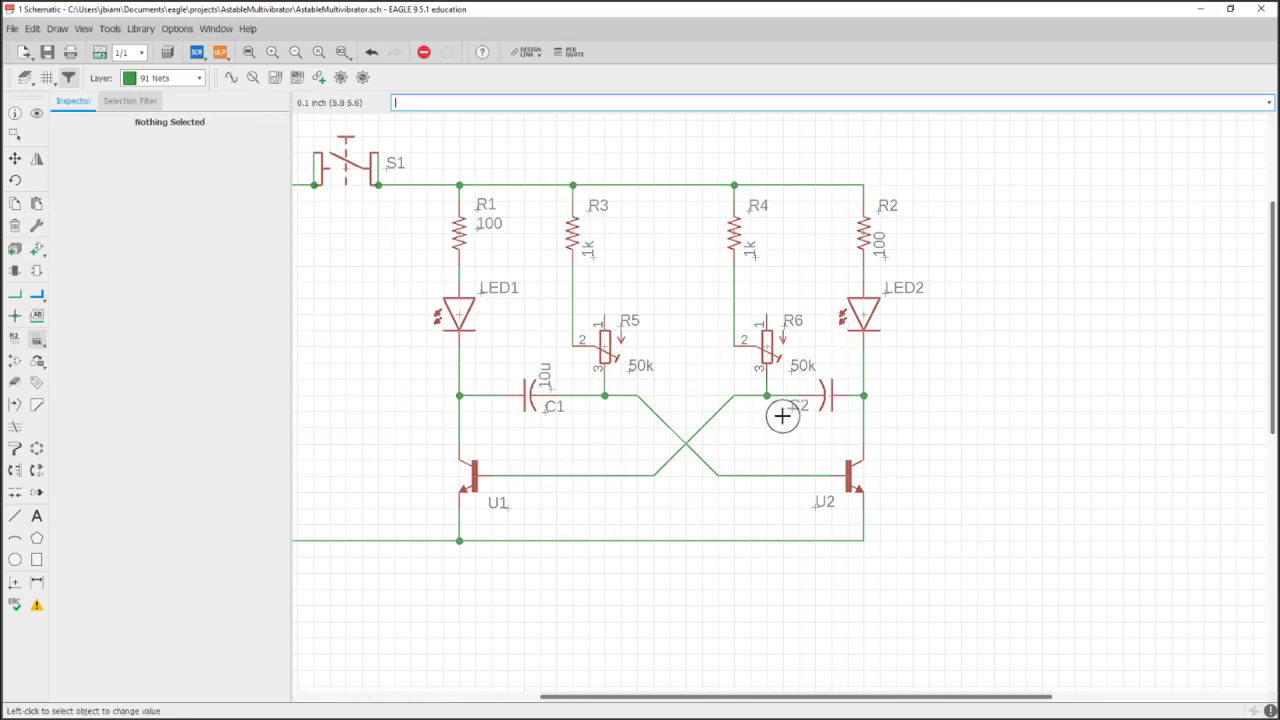
left_click(830, 400)
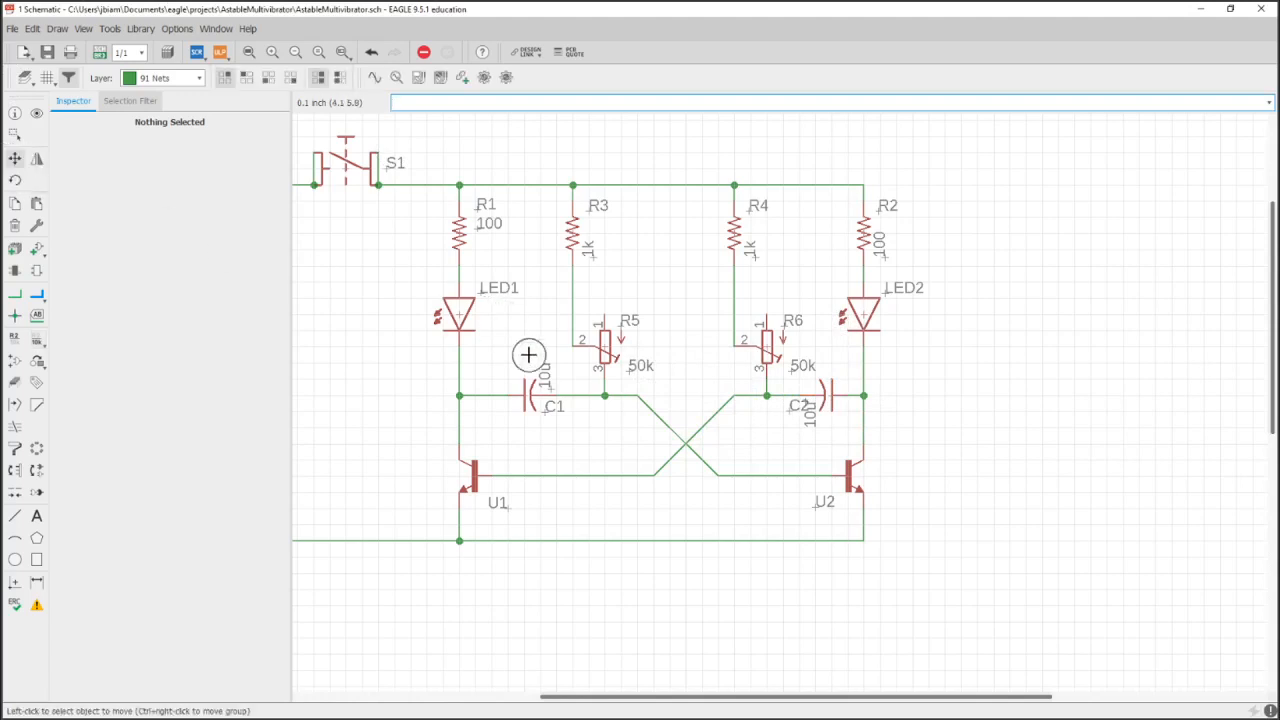
mouse_move(598, 232)
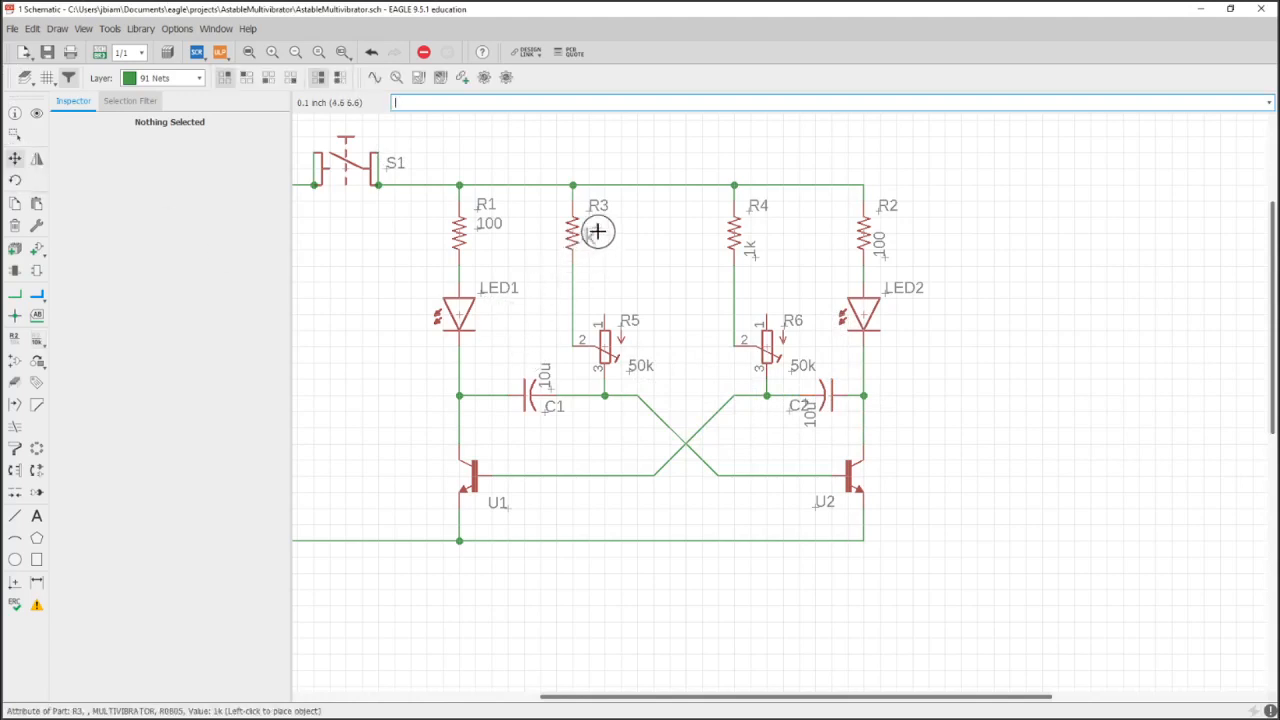
mouse_move(590, 232)
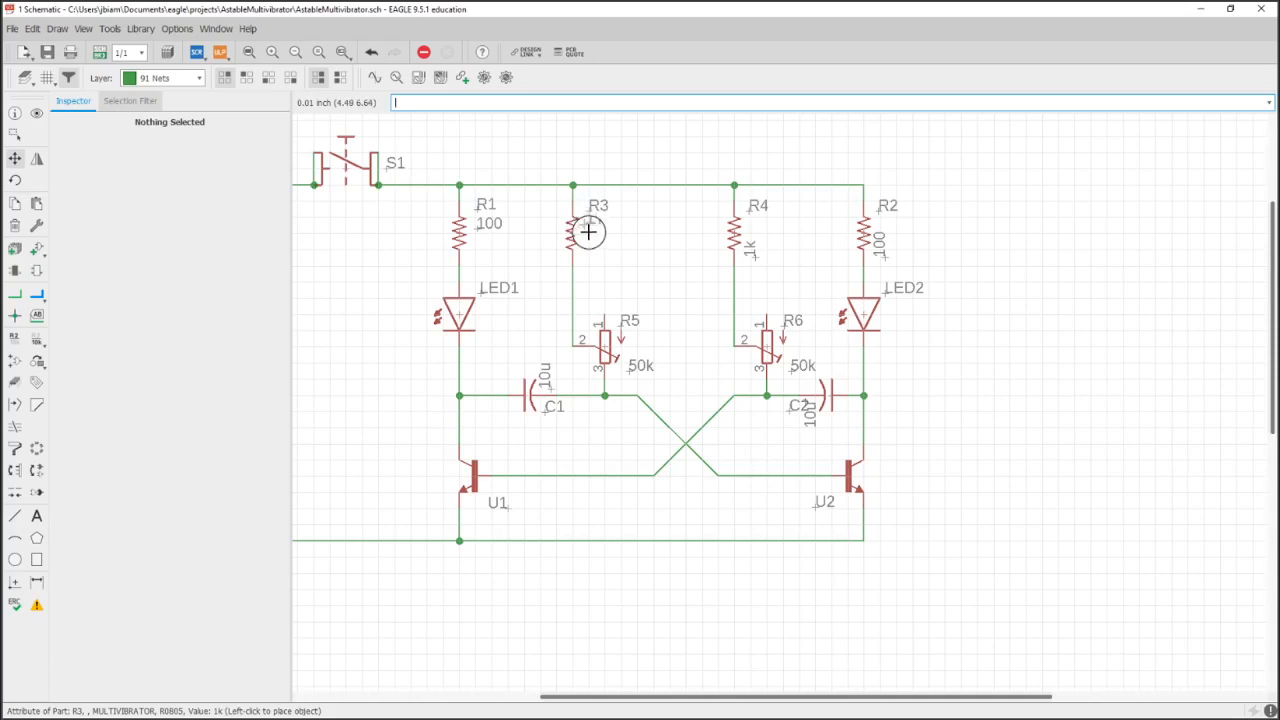